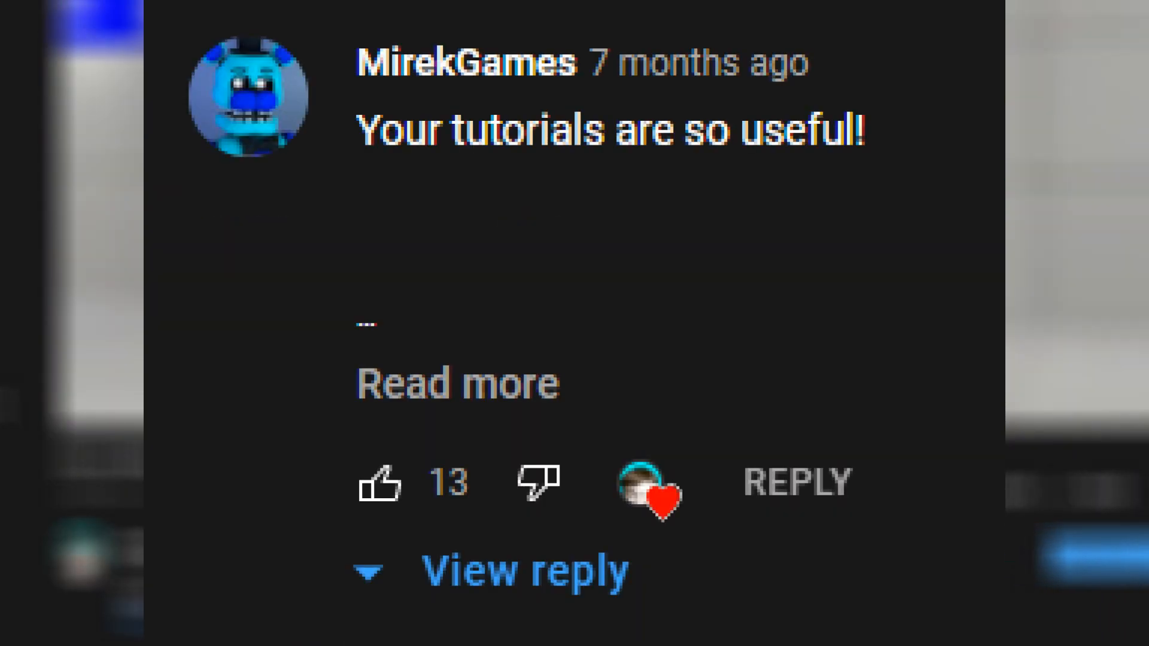
Step: Expand the YouTube comment asking for more Portal 2 tutorials and read it
{"action": "left_click", "coordinate": [456, 383]}
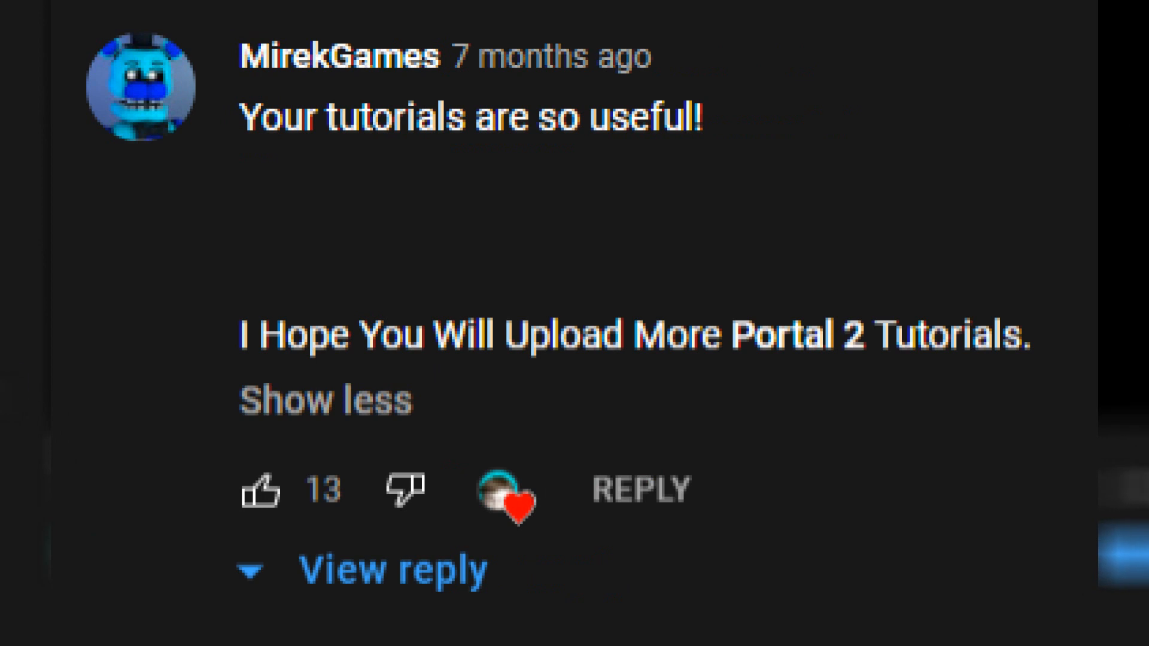
{"action": "scroll", "scroll_direction": "down", "scroll_amount": 3}
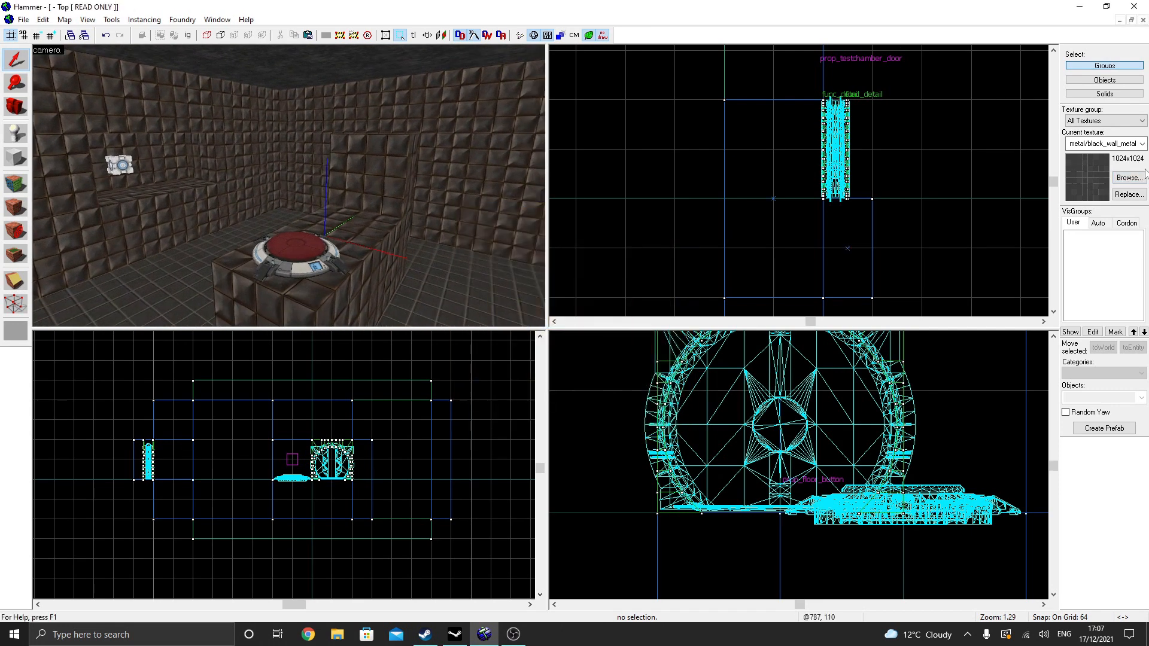
Step: Filter the texture browser for 'nodraw' and make tools/toolsnodraw the floor texture
{"action": "left_click", "coordinate": [1129, 177]}
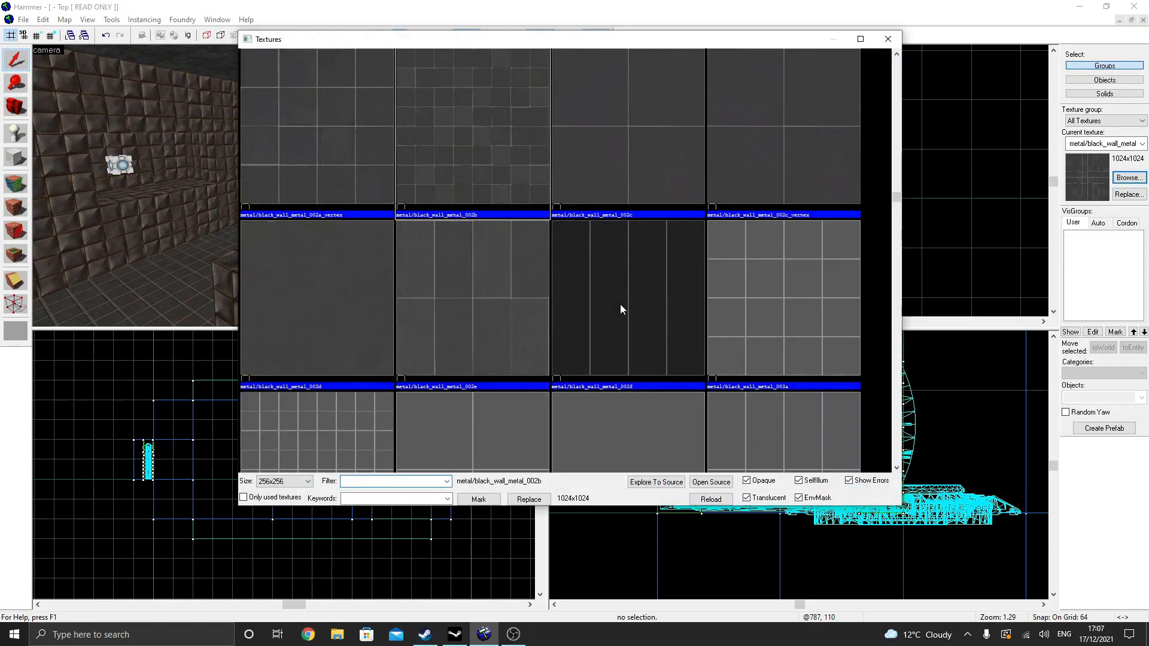
{"action": "type", "text": "nodraw"}
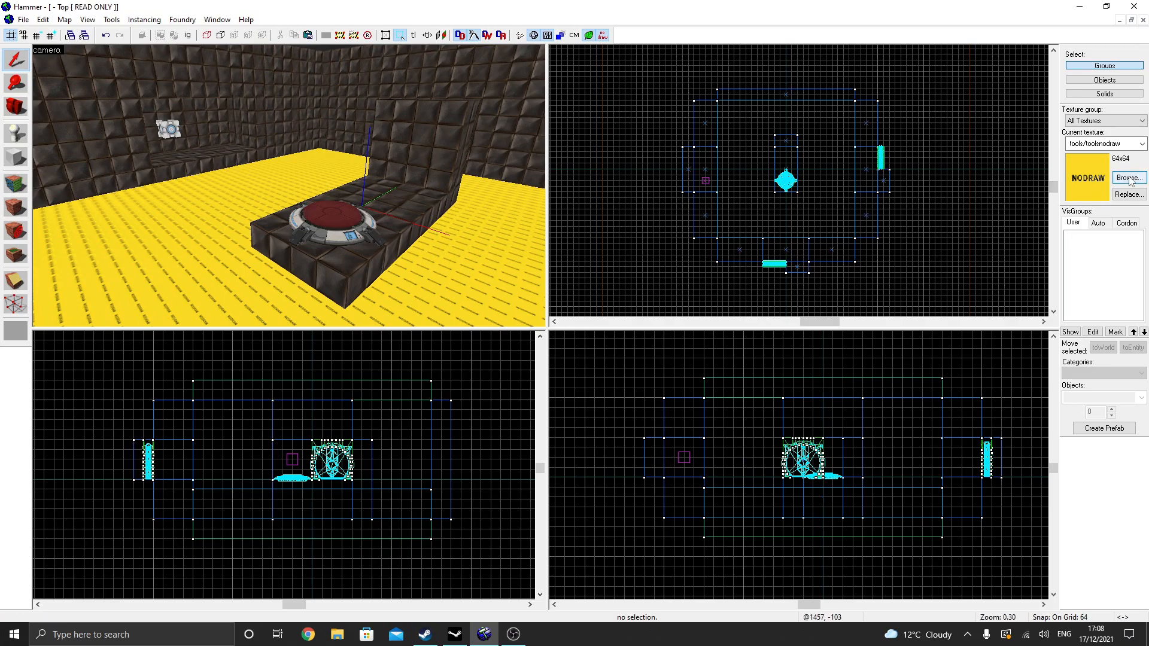
Step: Apply nature/toxicslime002a to the goop brush, then make tools/tooltrigger current for a trigger block
{"action": "left_click", "coordinate": [1128, 177]}
{"action": "type", "text": "nature"}
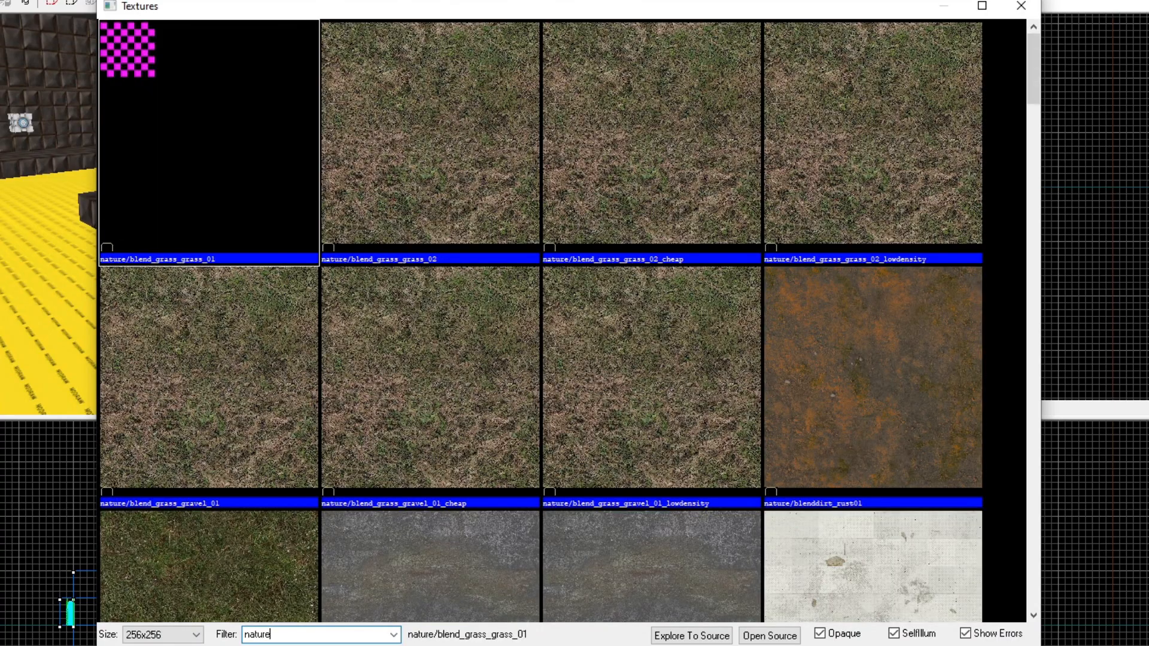
{"action": "scroll", "scroll_direction": "down", "scroll_amount": 3}
{"action": "type", "text": "t"}
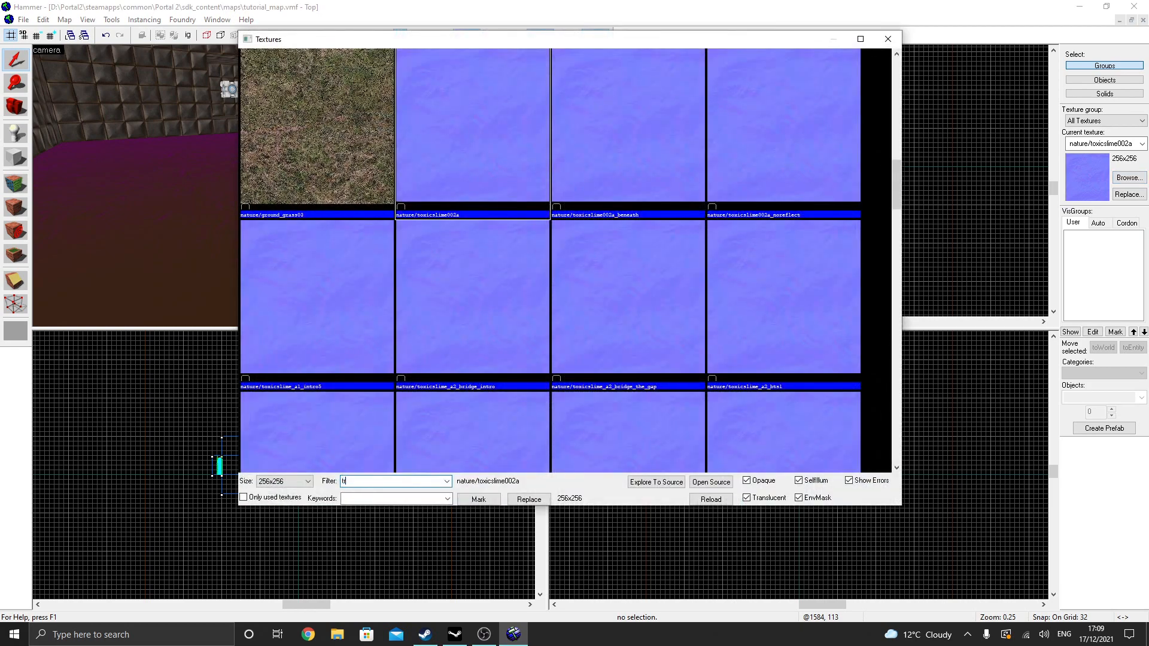
{"action": "type", "text": "rigger"}
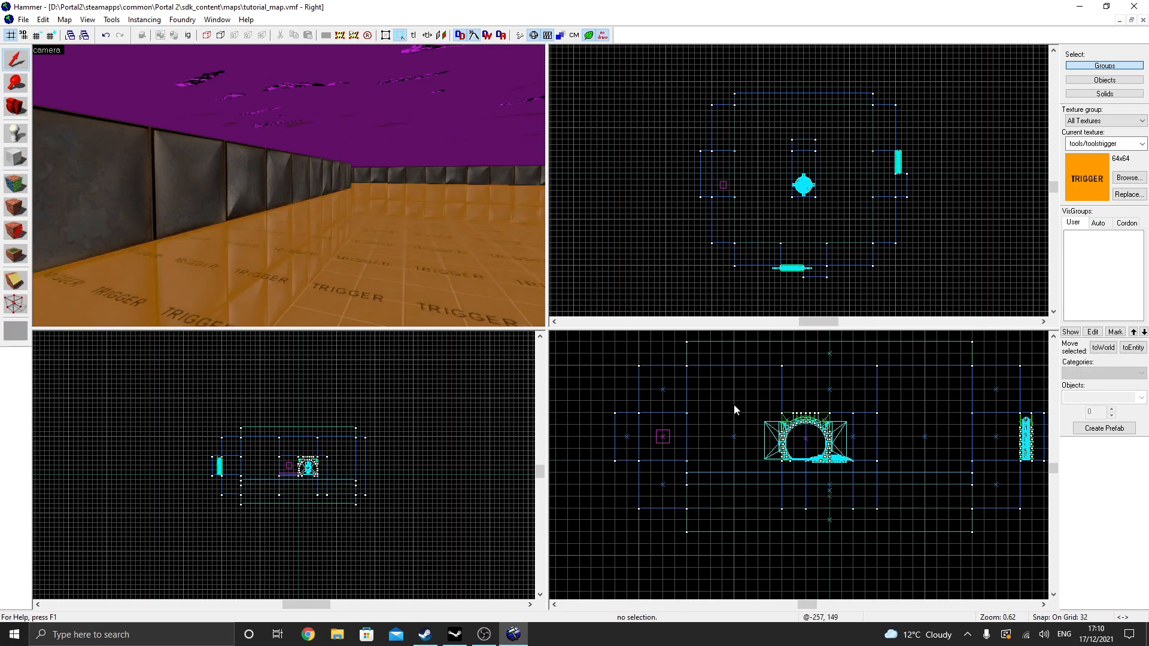
Step: Tie the block to a trigger_hurt with Damage 1000, Damage Cap 1000 and RADIATION damage type
{"action": "key", "text": "ctrl+t"}
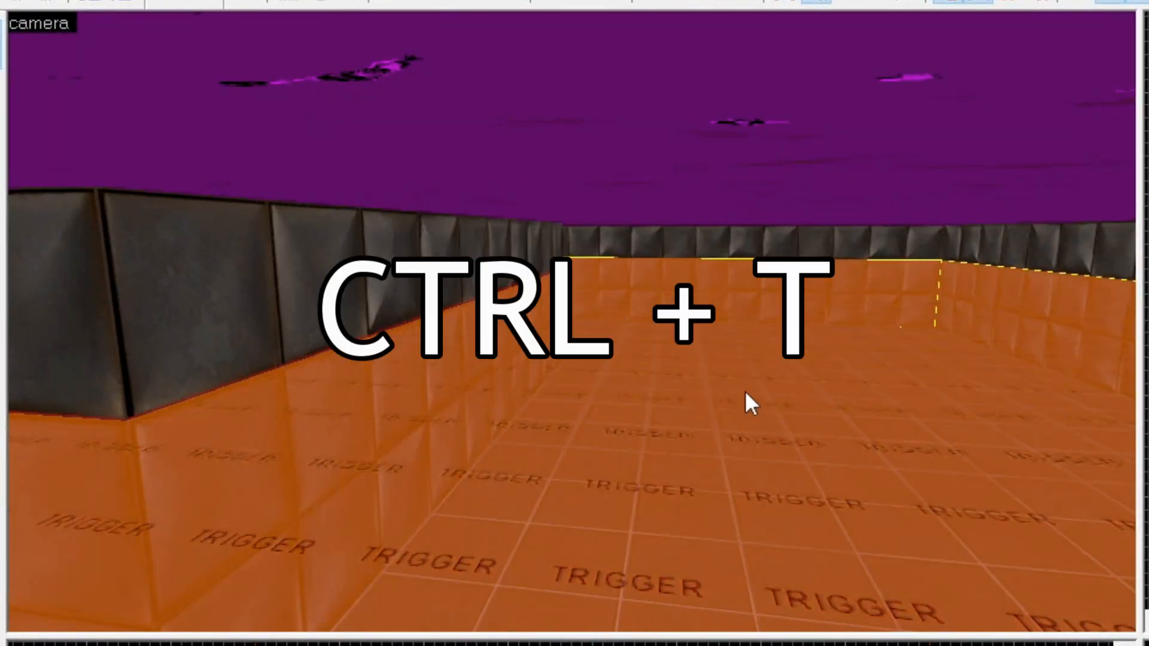
{"action": "key", "text": "ctrl+t"}
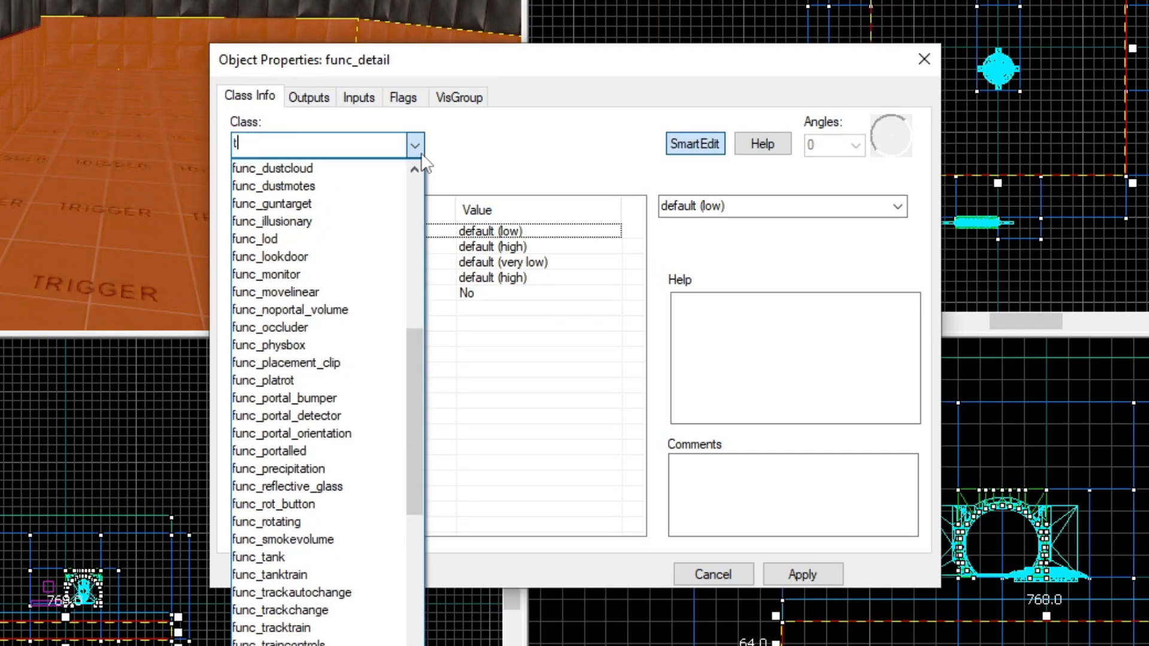
{"action": "type", "text": "rigger_"}
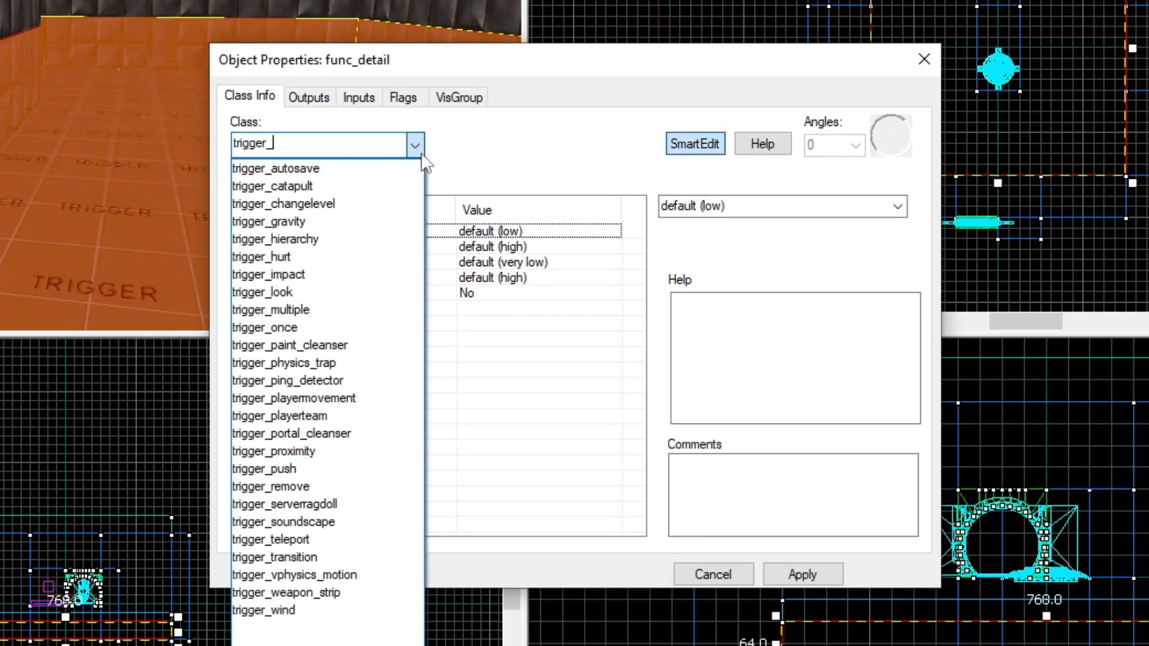
{"action": "left_click", "coordinate": [261, 256]}
{"action": "type", "text": "1000"}
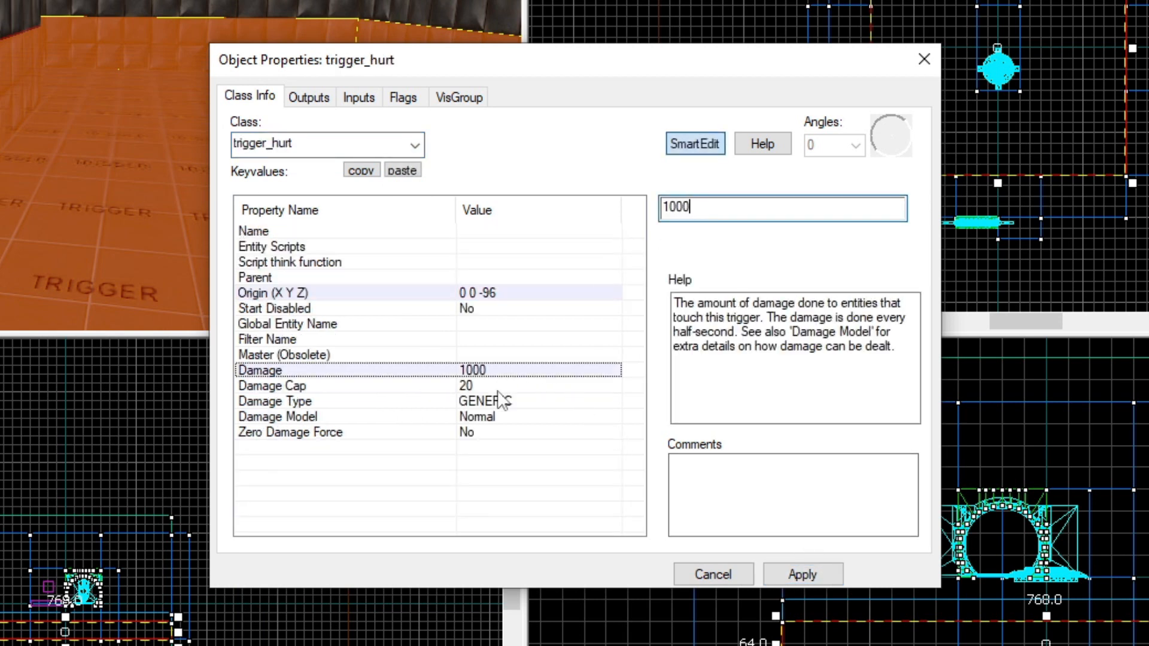
{"action": "left_click", "coordinate": [271, 385]}
{"action": "type", "text": "1000"}
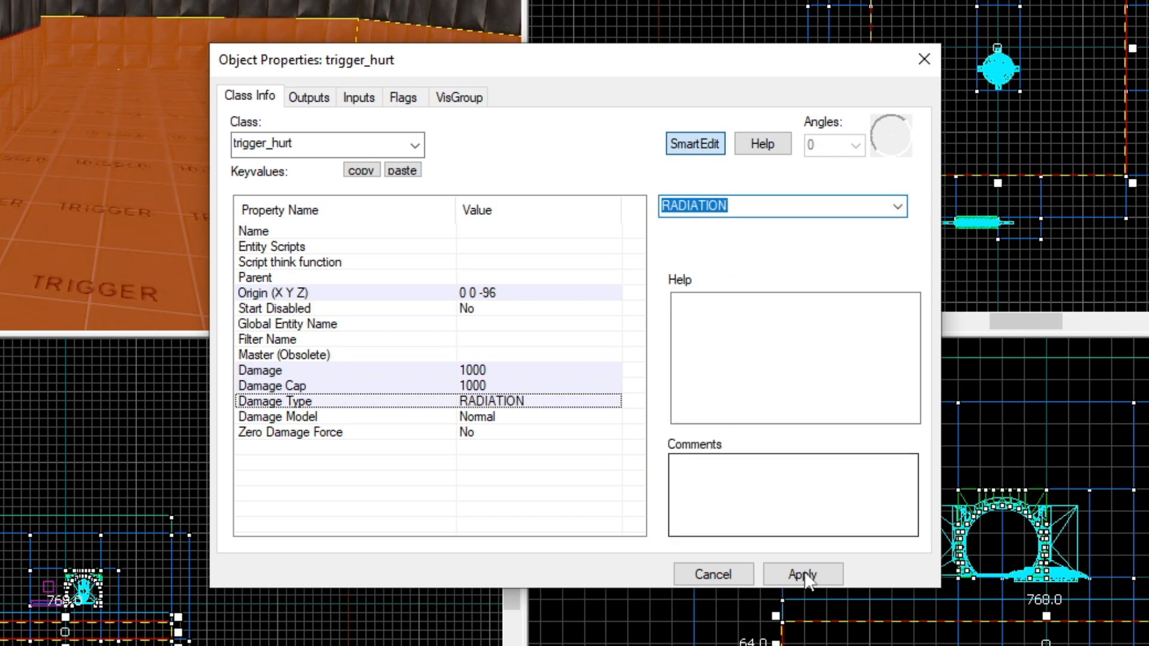
{"action": "left_click", "coordinate": [802, 573]}
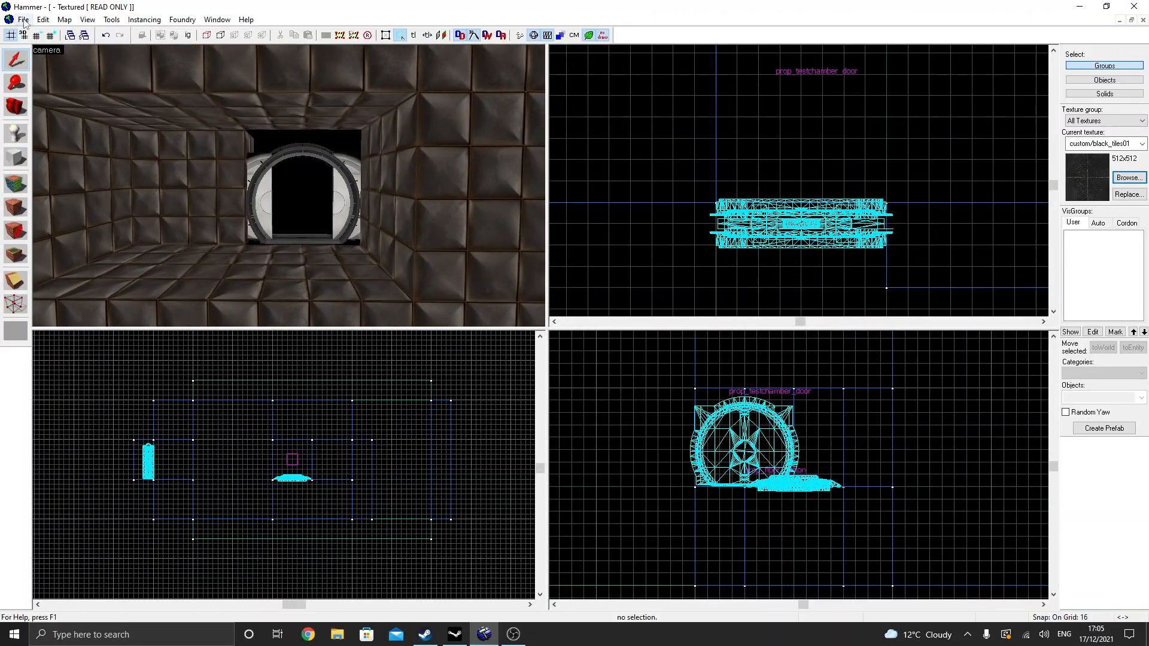
Step: Start File > Open and browse to the Portal 2 sdk_content maps folder
{"action": "left_click", "coordinate": [22, 20]}
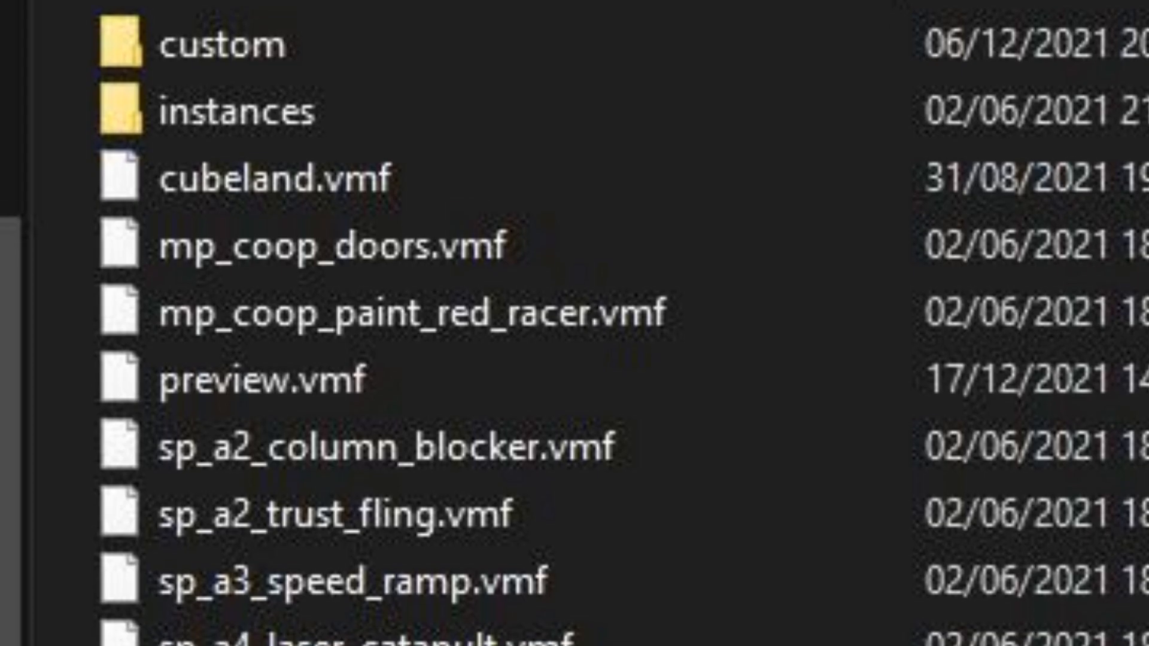
{"action": "scroll", "scroll_direction": "down", "scroll_amount": 3}
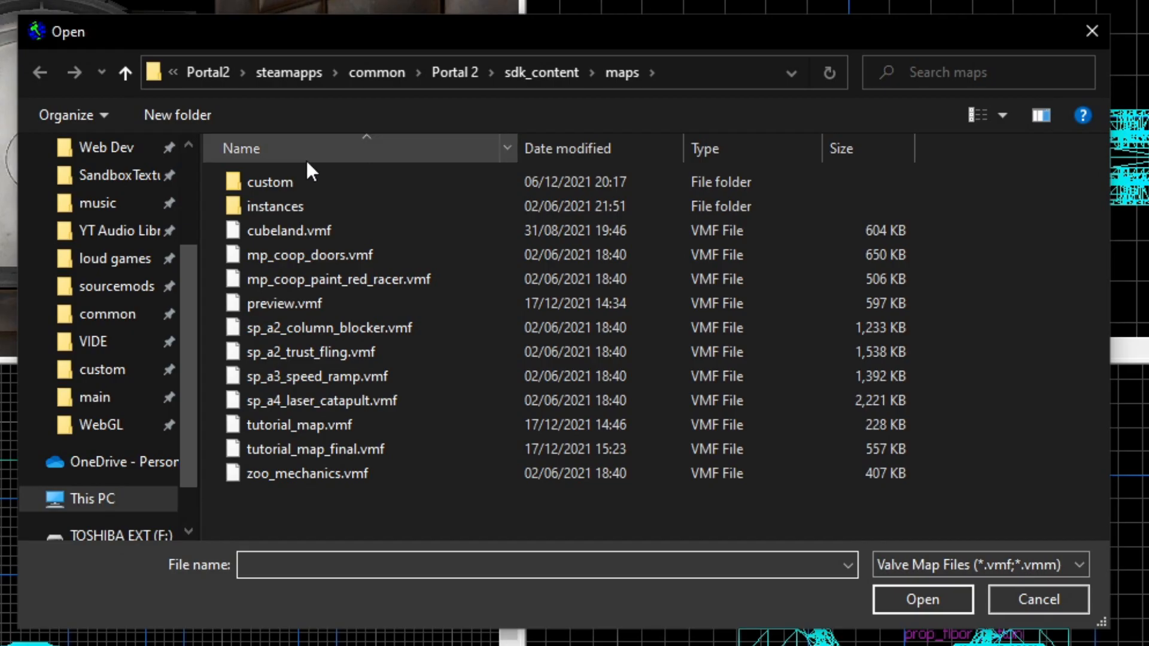
Step: Load the co-op door example map and inspect its exit door entities
{"action": "left_click", "coordinate": [921, 599]}
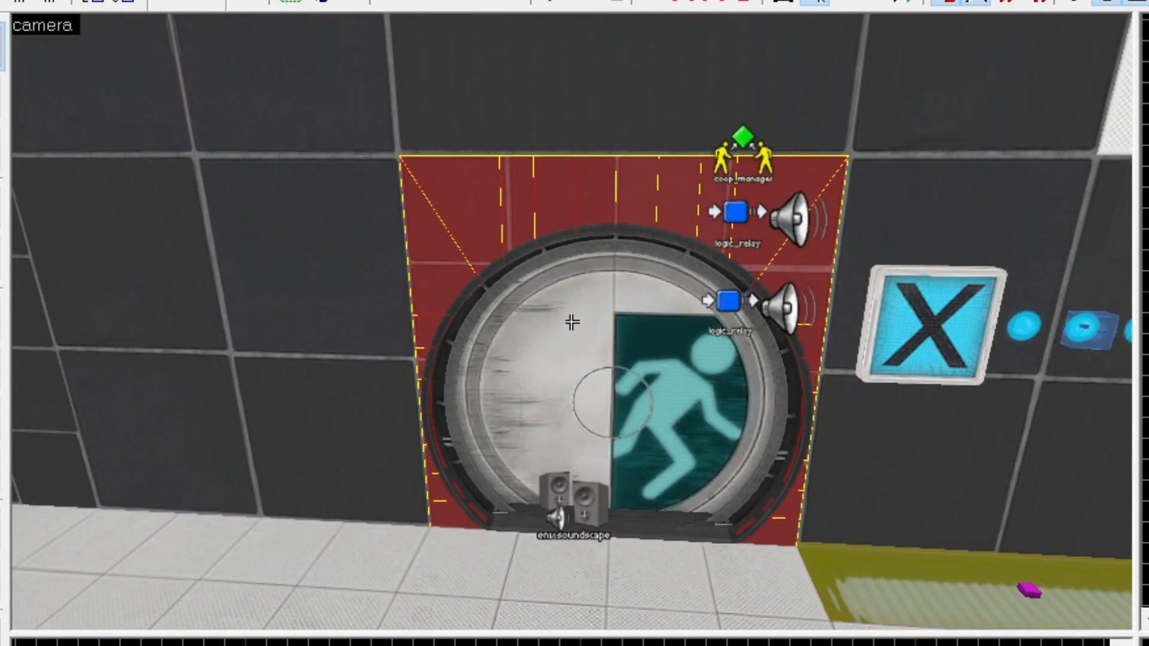
{"action": "left_click", "coordinate": [850, 72]}
{"action": "type", "text": "fu"}
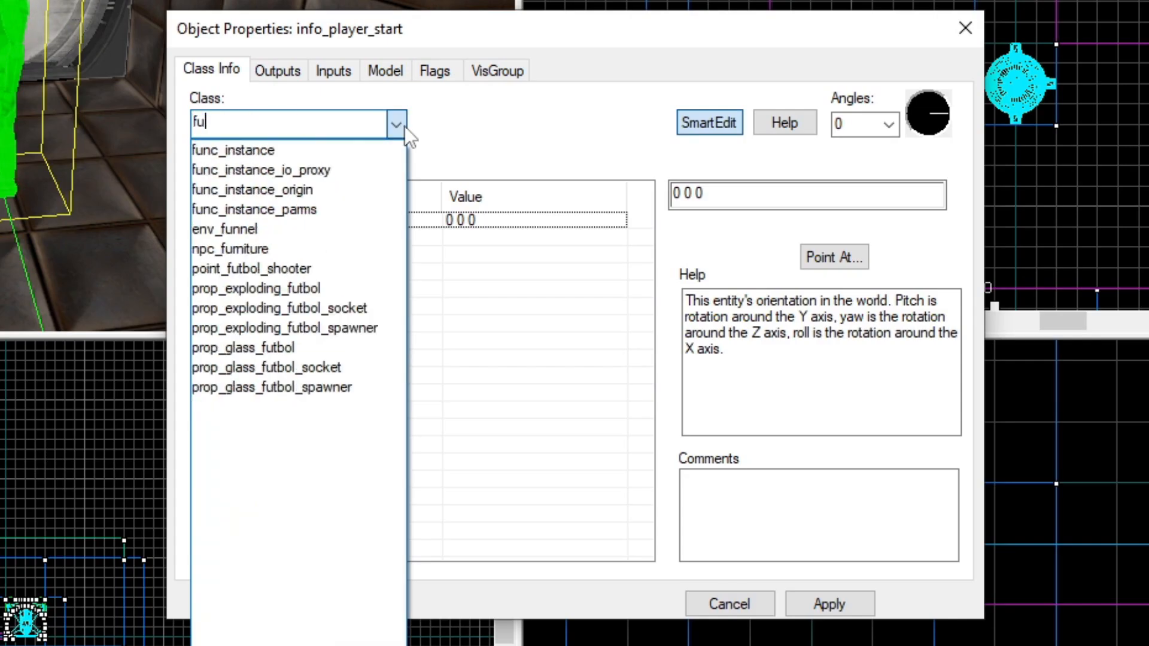
Step: Make the player start an arrival elevator func_instance with Fix Up Name Arrival_Logic and its VMF path
{"action": "left_click", "coordinate": [232, 149]}
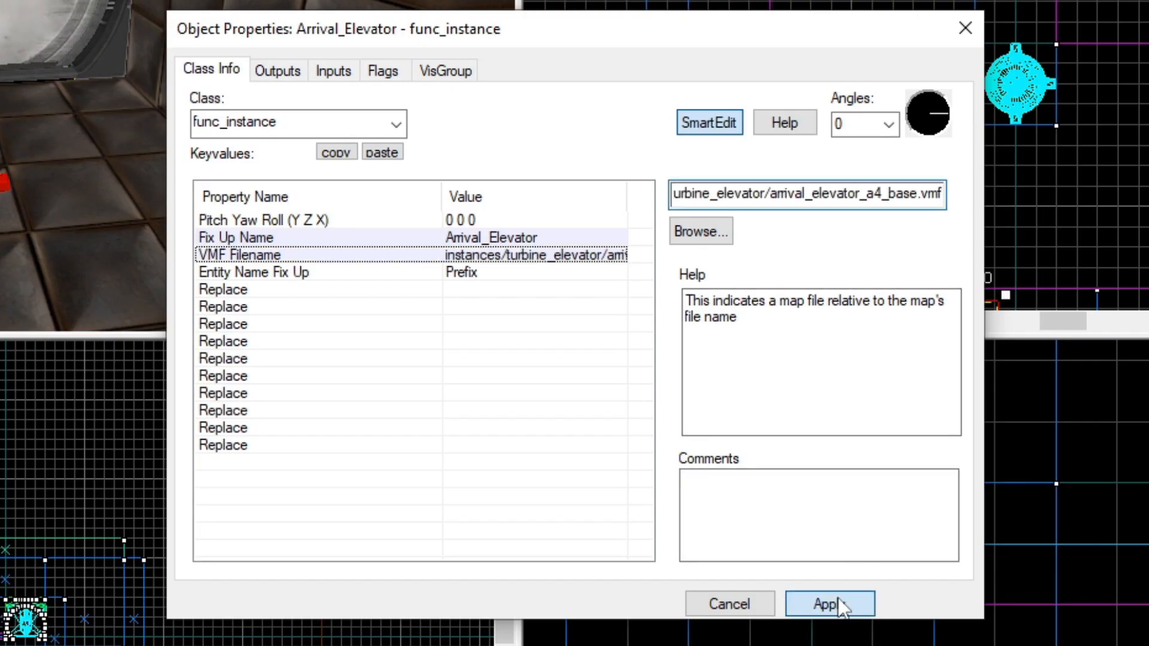
{"action": "left_click", "coordinate": [828, 604]}
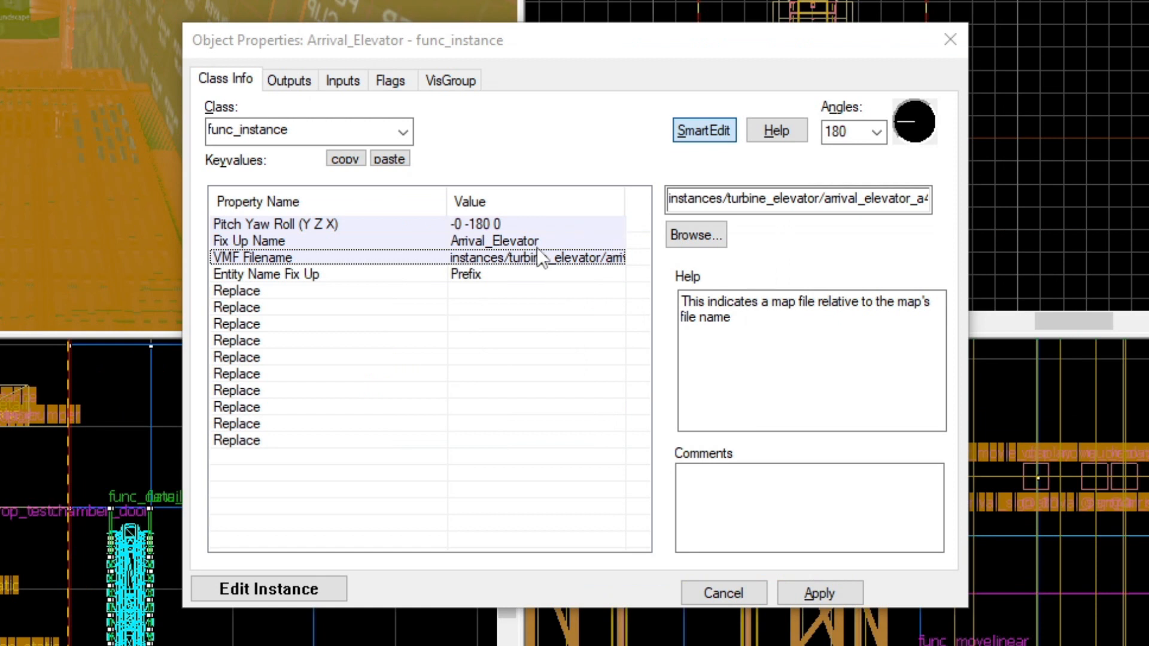
{"action": "left_click", "coordinate": [249, 241]}
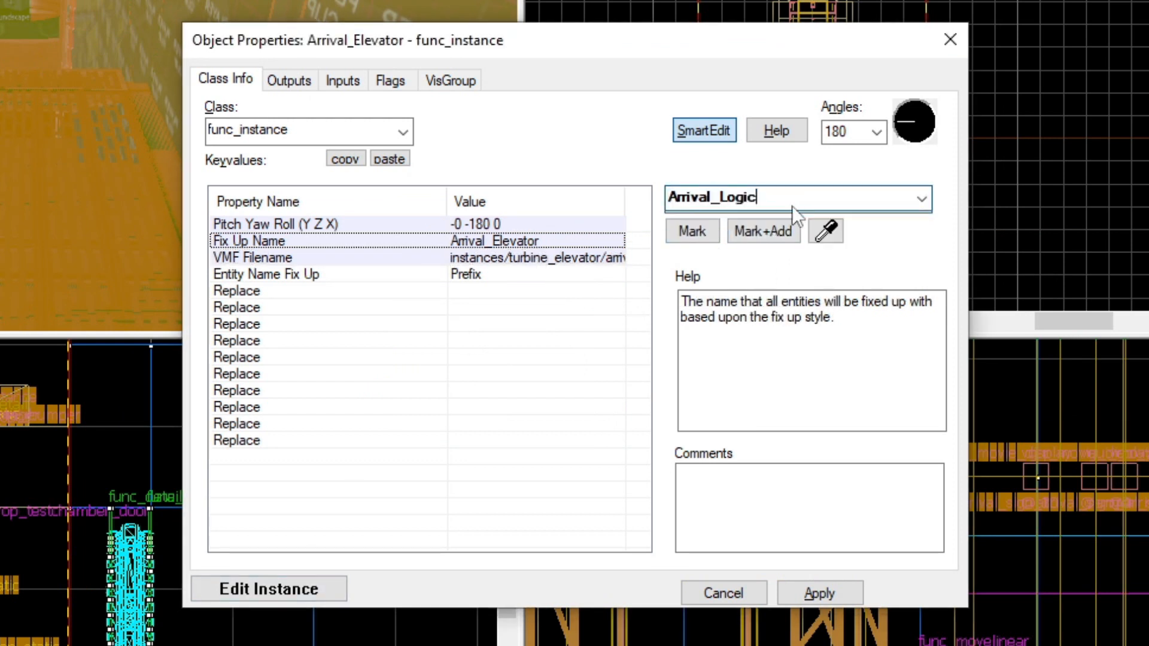
{"action": "left_click", "coordinate": [252, 257]}
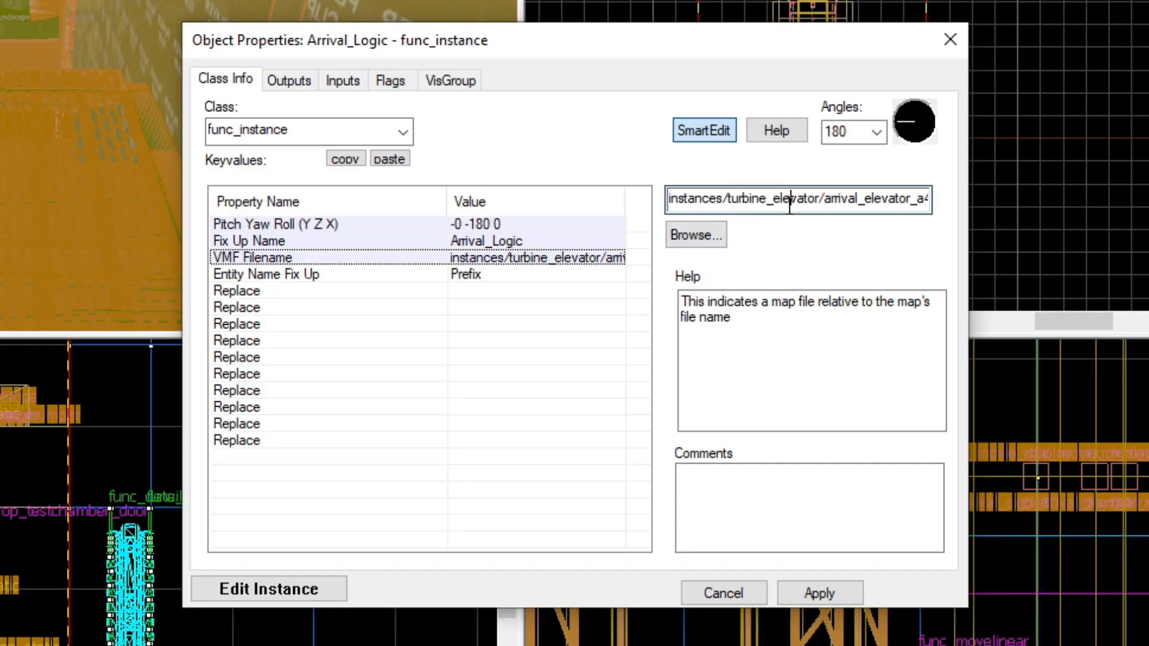
{"action": "left_click", "coordinate": [722, 593]}
{"action": "type", "text": "func"}
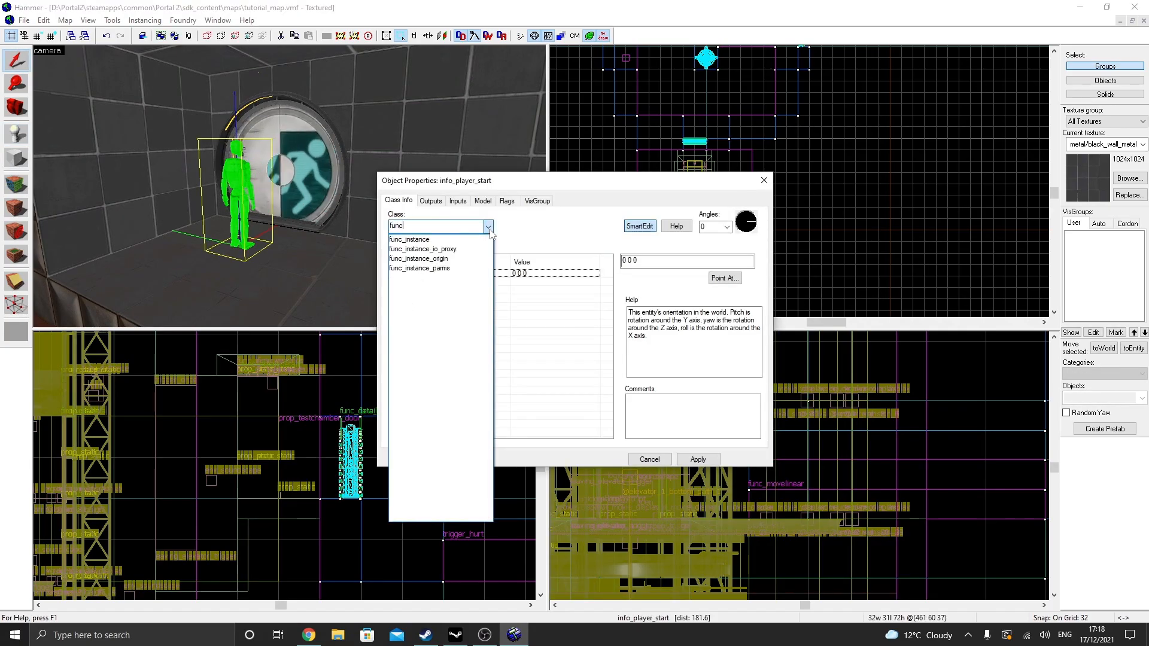
Step: Set the first instance's VMF Filename and place a new player start in the room
{"action": "left_click", "coordinate": [408, 239]}
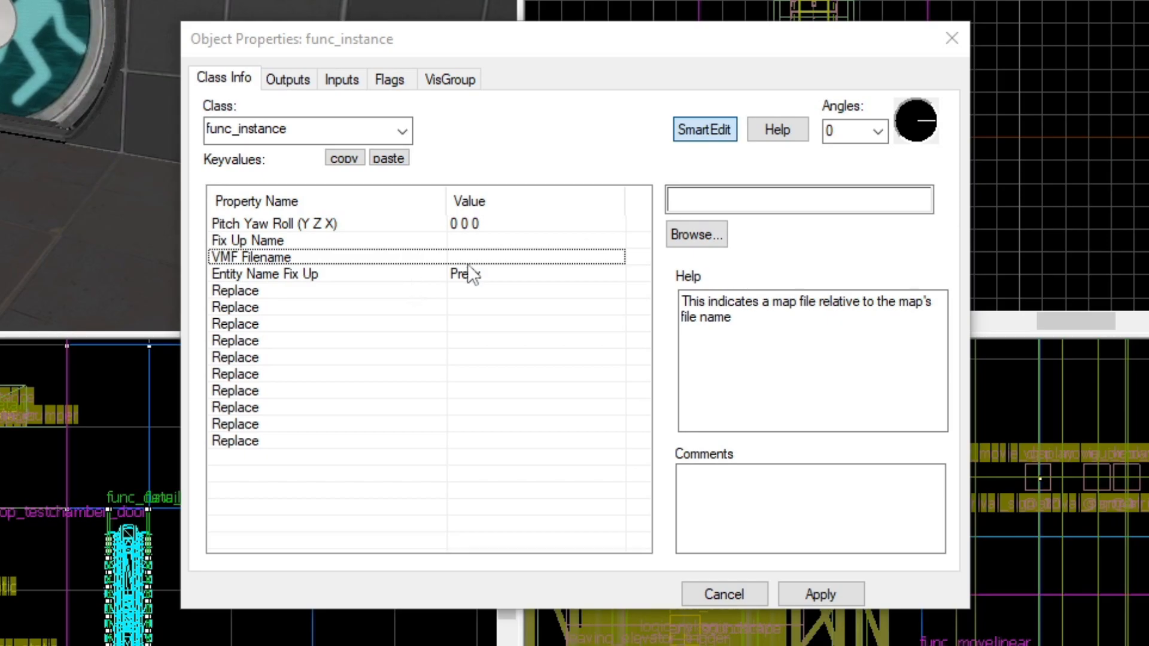
{"action": "left_click", "coordinate": [723, 594]}
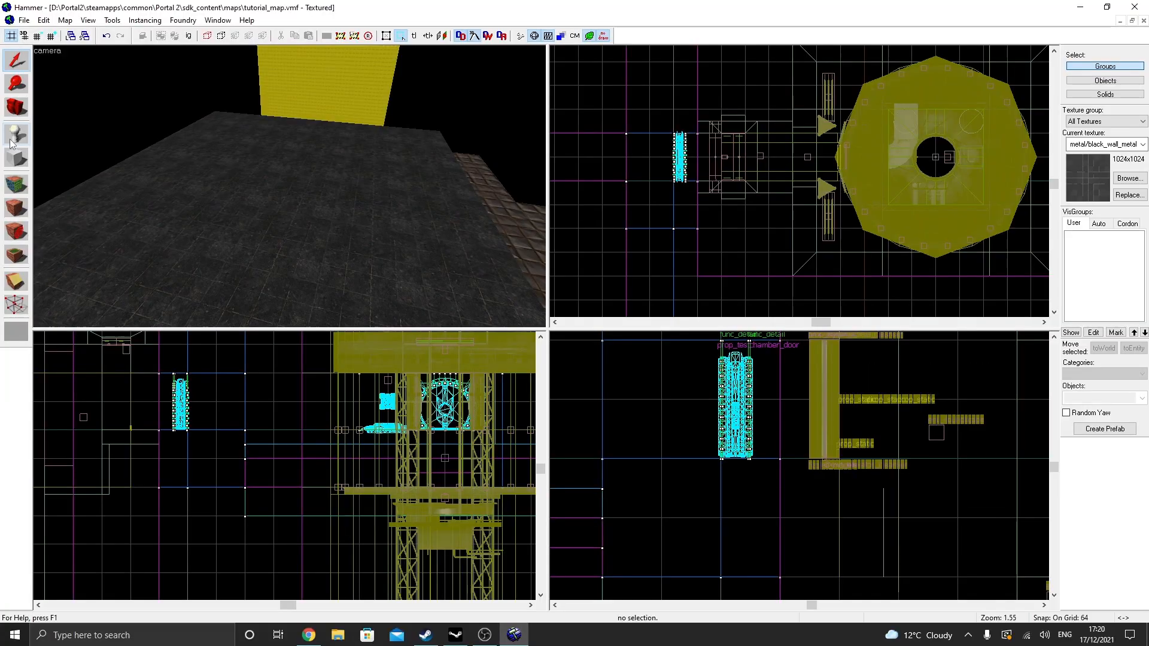
{"action": "left_click", "coordinate": [488, 225]}
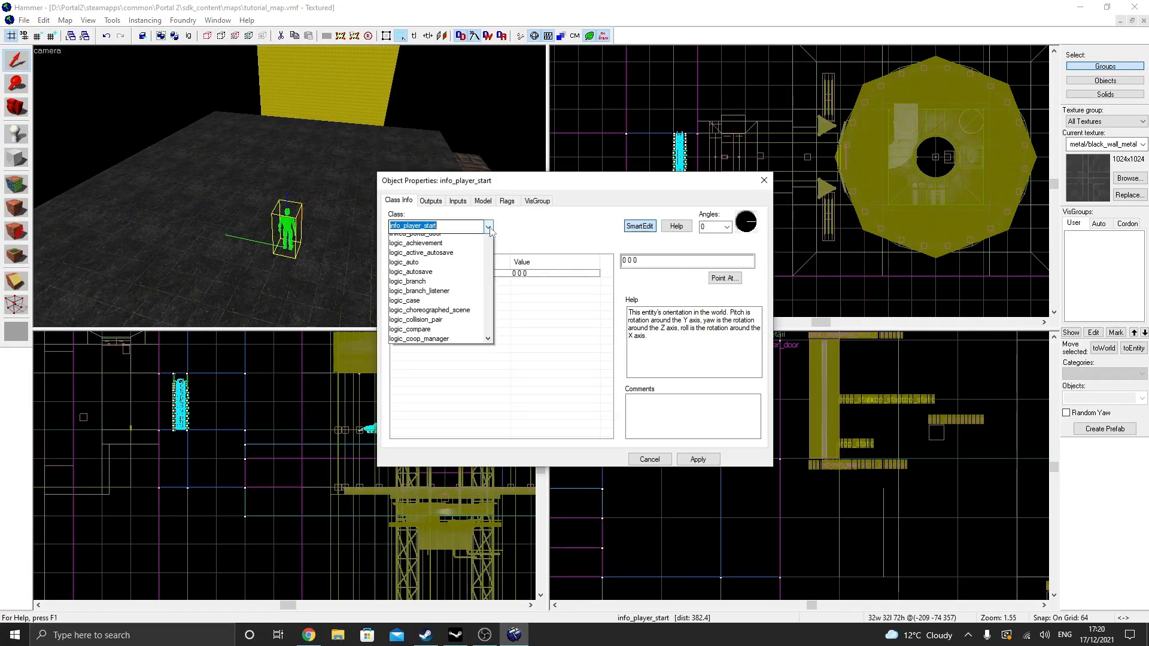
{"action": "type", "text": "func_i"}
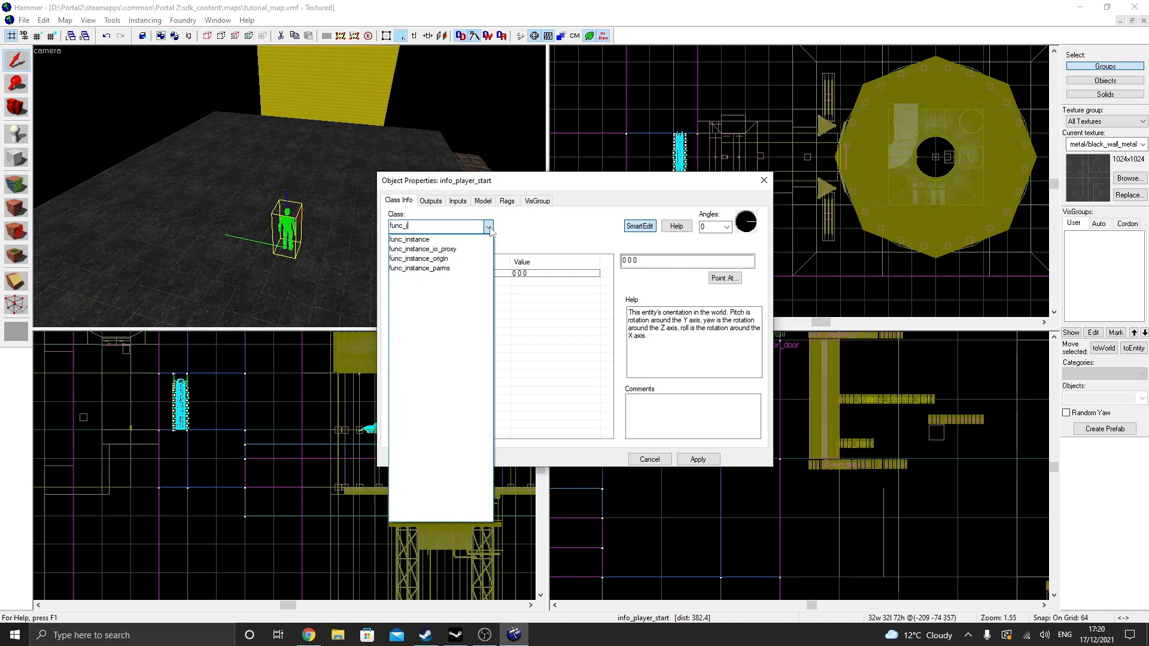
Step: Turn the new player start into a func_instance named Arrival_Departure_Trans and apply it
{"action": "left_click", "coordinate": [409, 239]}
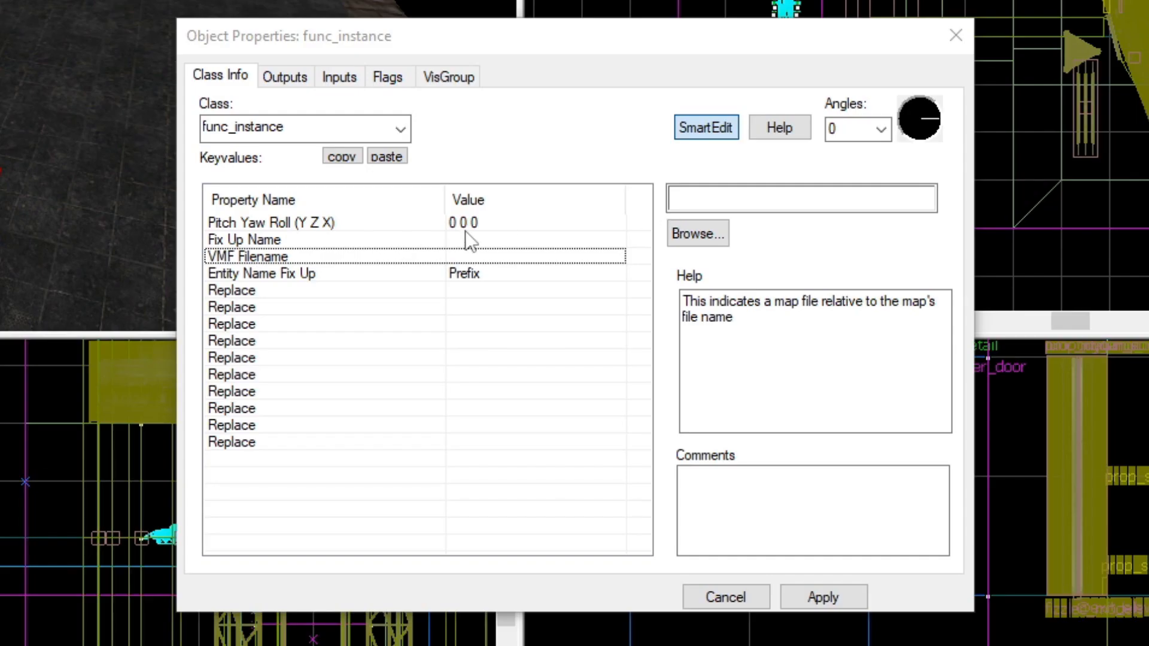
{"action": "left_click", "coordinate": [243, 239]}
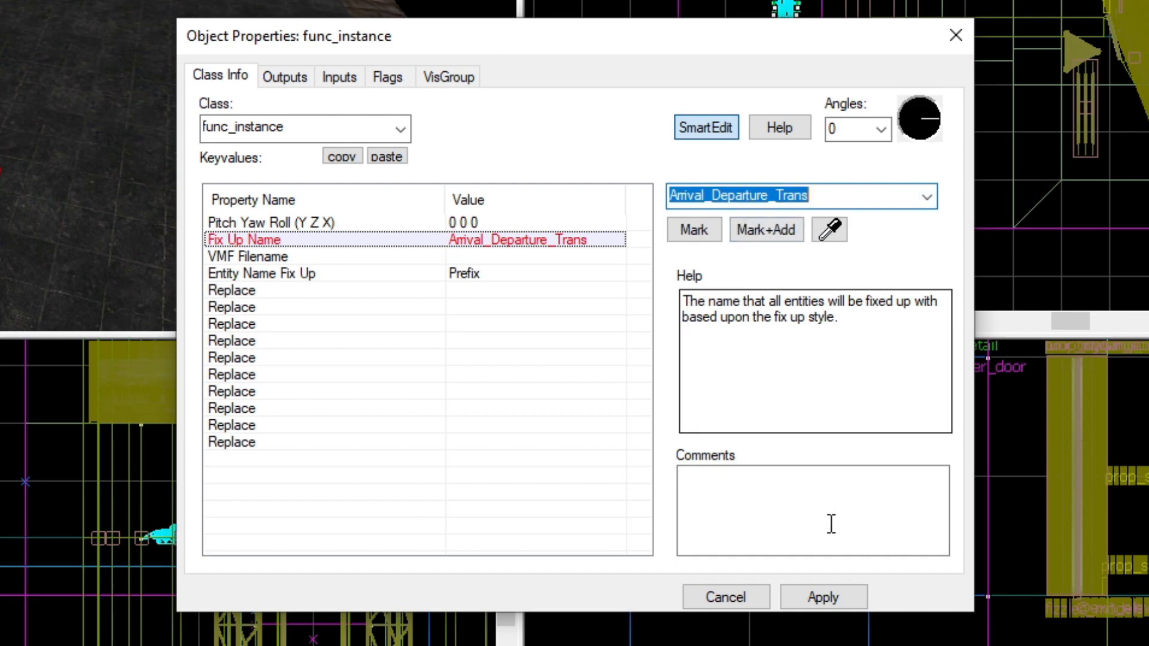
{"action": "left_click", "coordinate": [823, 596]}
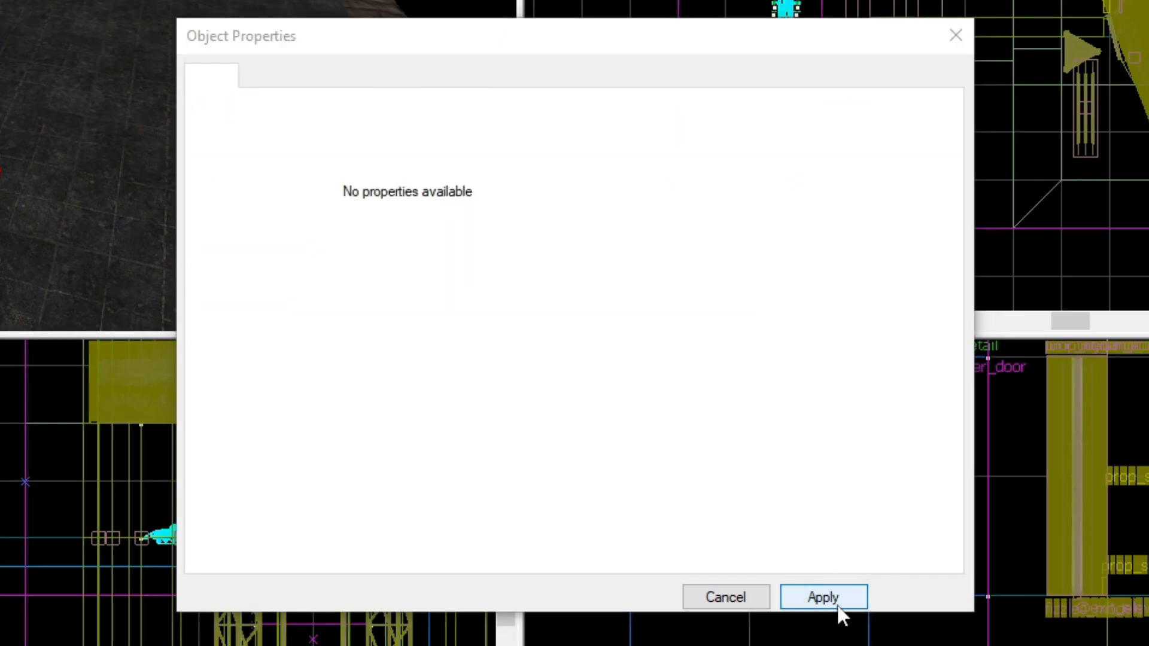
{"action": "left_click", "coordinate": [822, 596]}
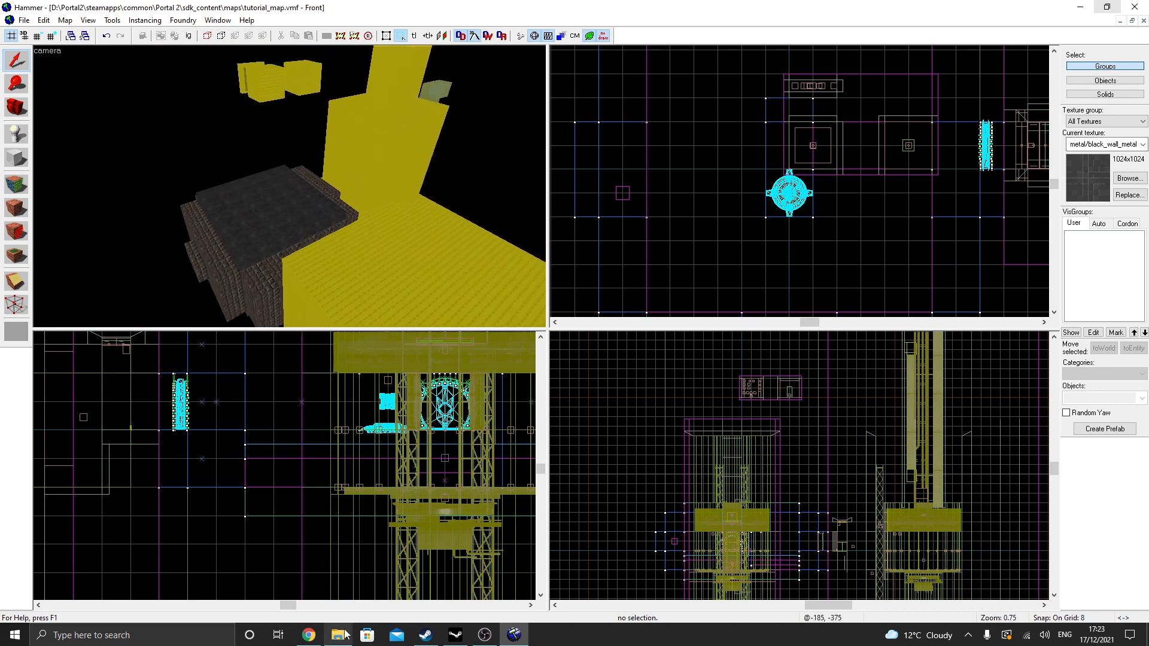
{"action": "left_click", "coordinate": [337, 635]}
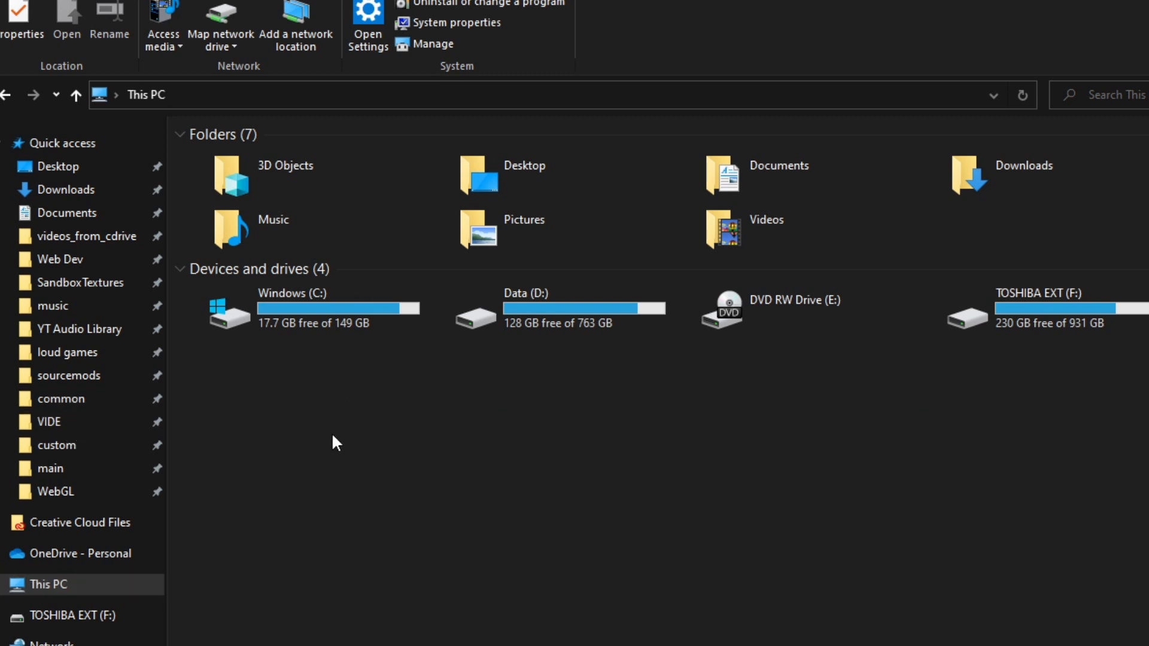
{"action": "mouse_move", "coordinate": [579, 503]}
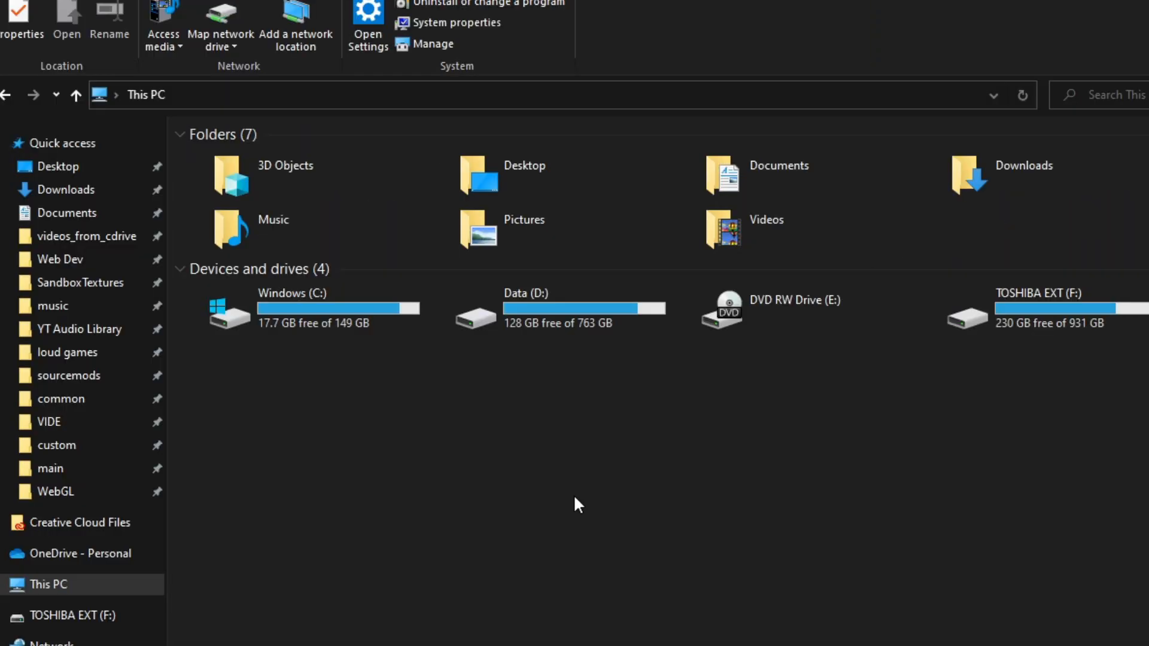
{"action": "mouse_move", "coordinate": [352, 402]}
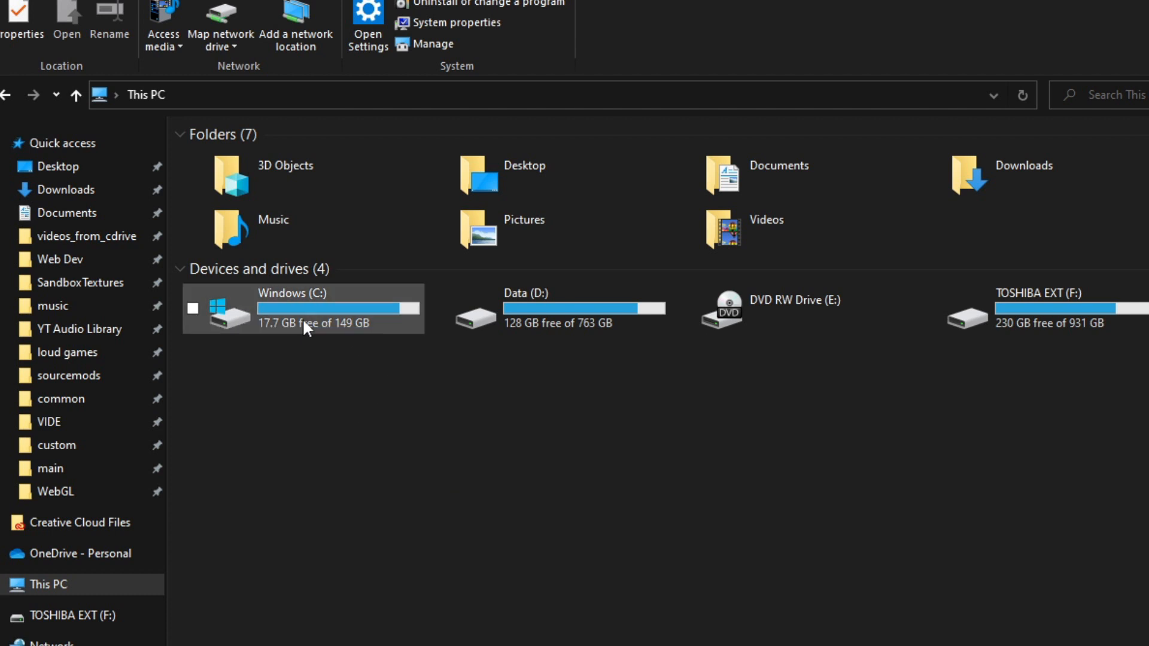
Step: Navigate to portal2\scripts\vscripts\videos and copy video_splitter.nut
{"action": "double_click", "coordinate": [300, 308]}
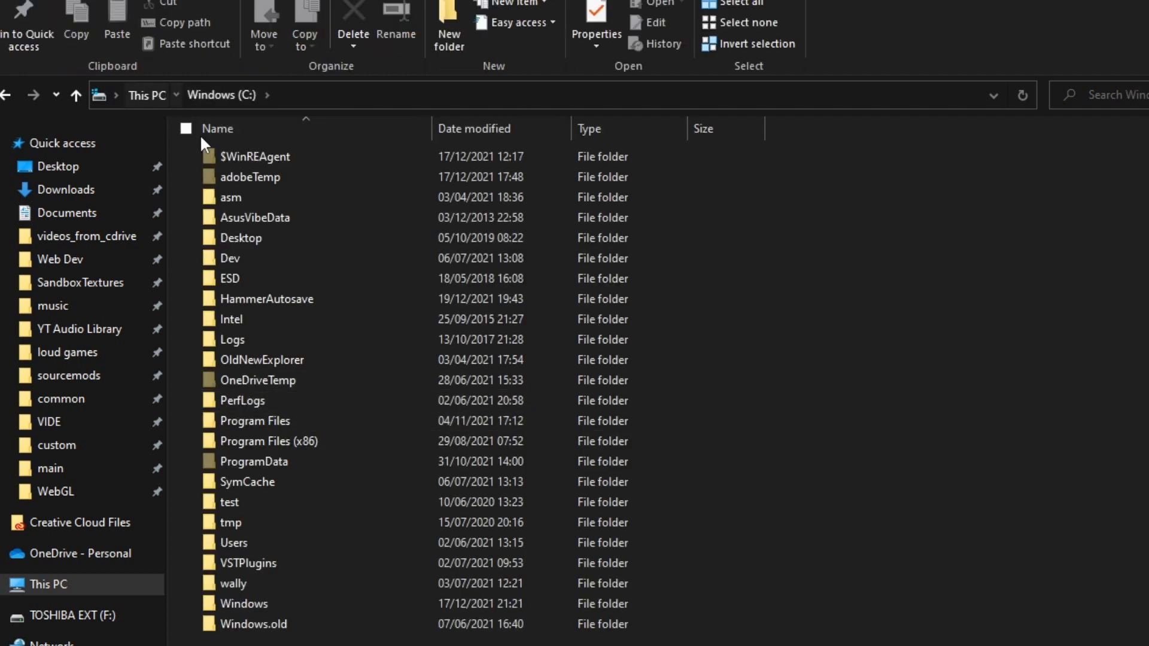
{"action": "left_click", "coordinate": [207, 93]}
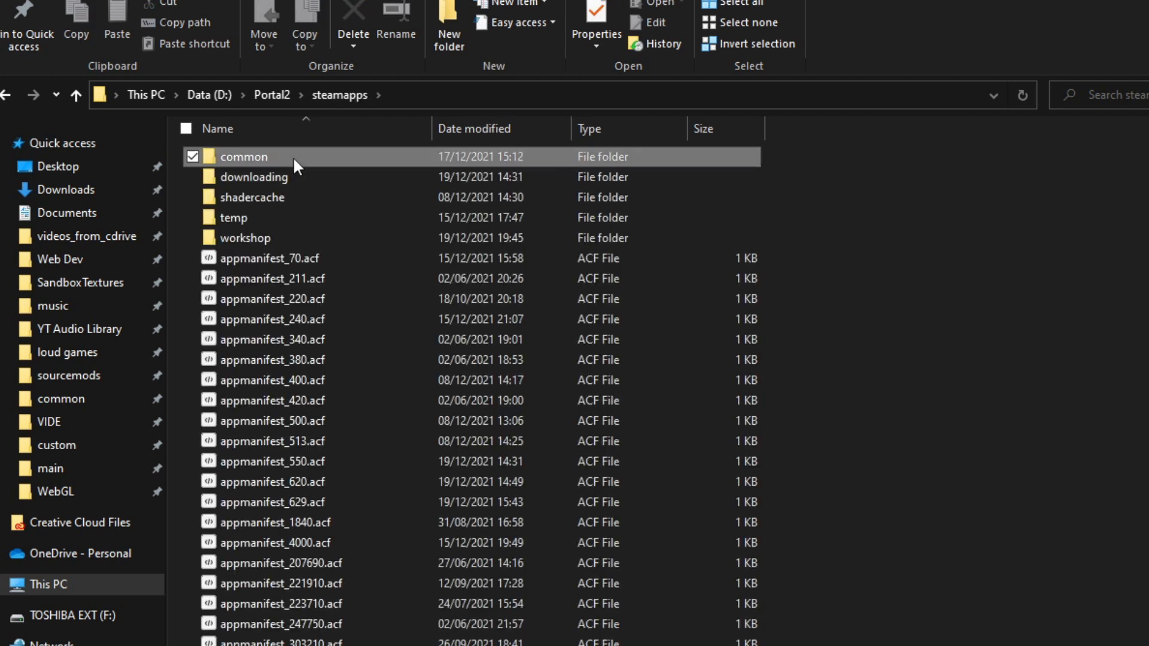
{"action": "double_click", "coordinate": [243, 155]}
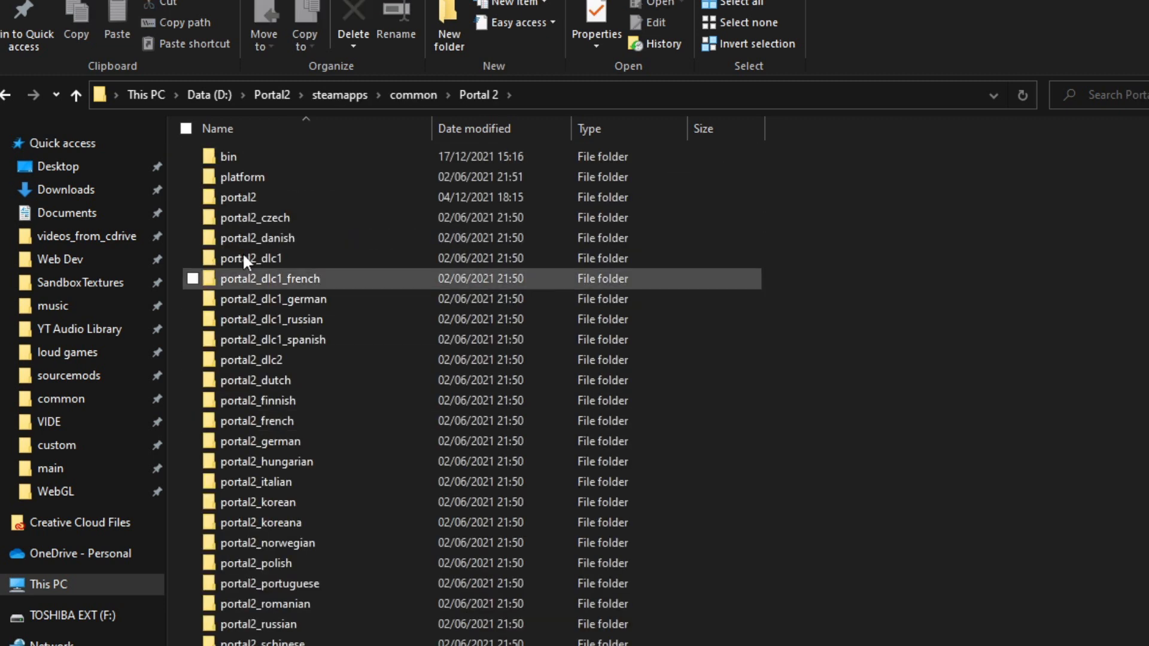
{"action": "left_click", "coordinate": [237, 198]}
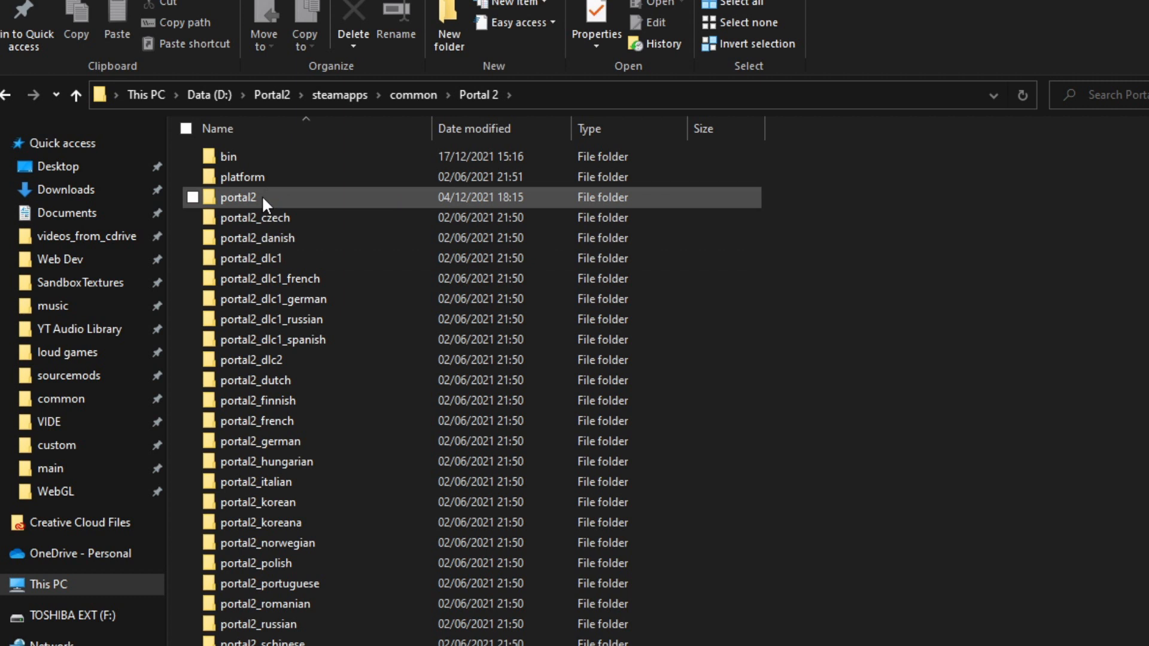
{"action": "double_click", "coordinate": [238, 198]}
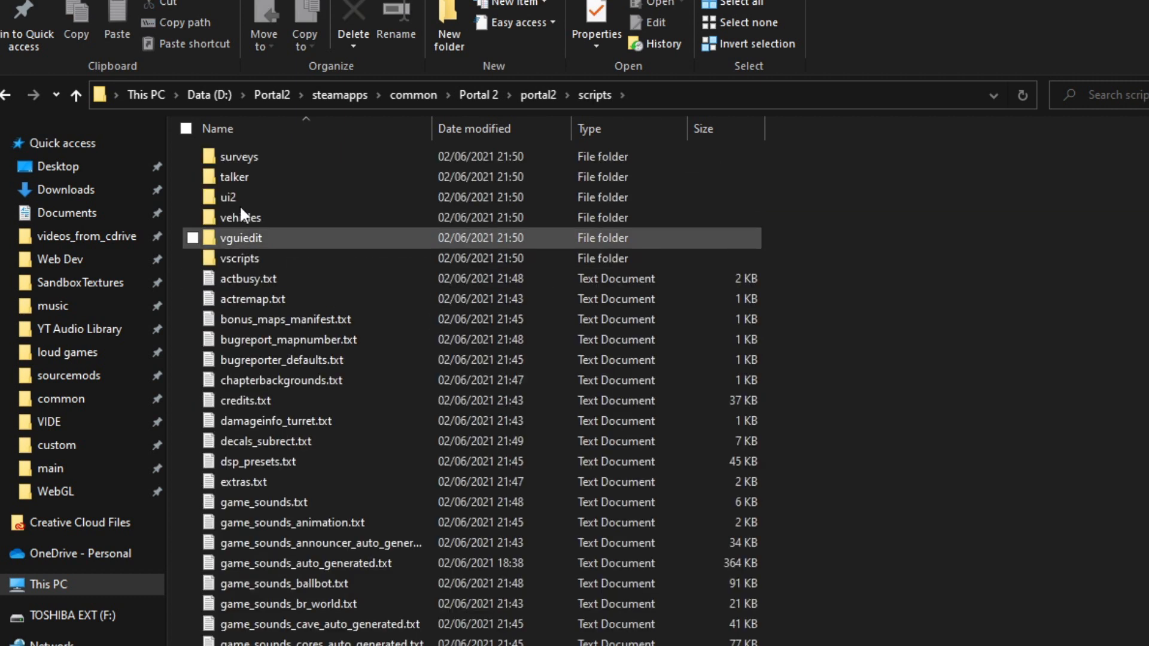
{"action": "double_click", "coordinate": [239, 259]}
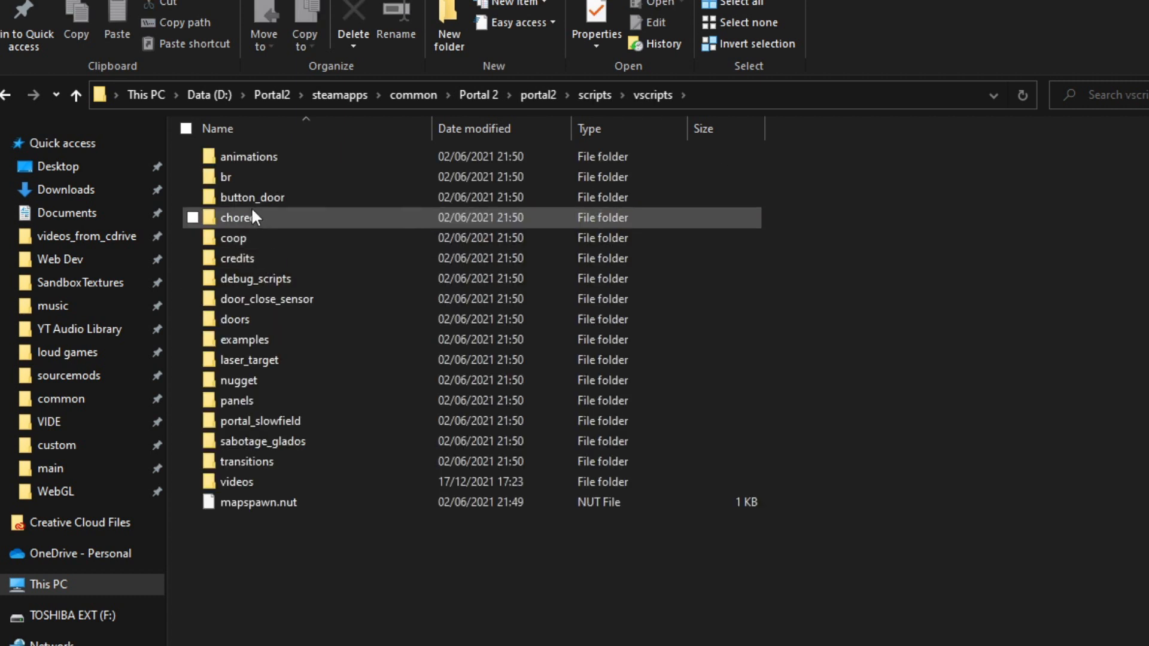
{"action": "double_click", "coordinate": [236, 481]}
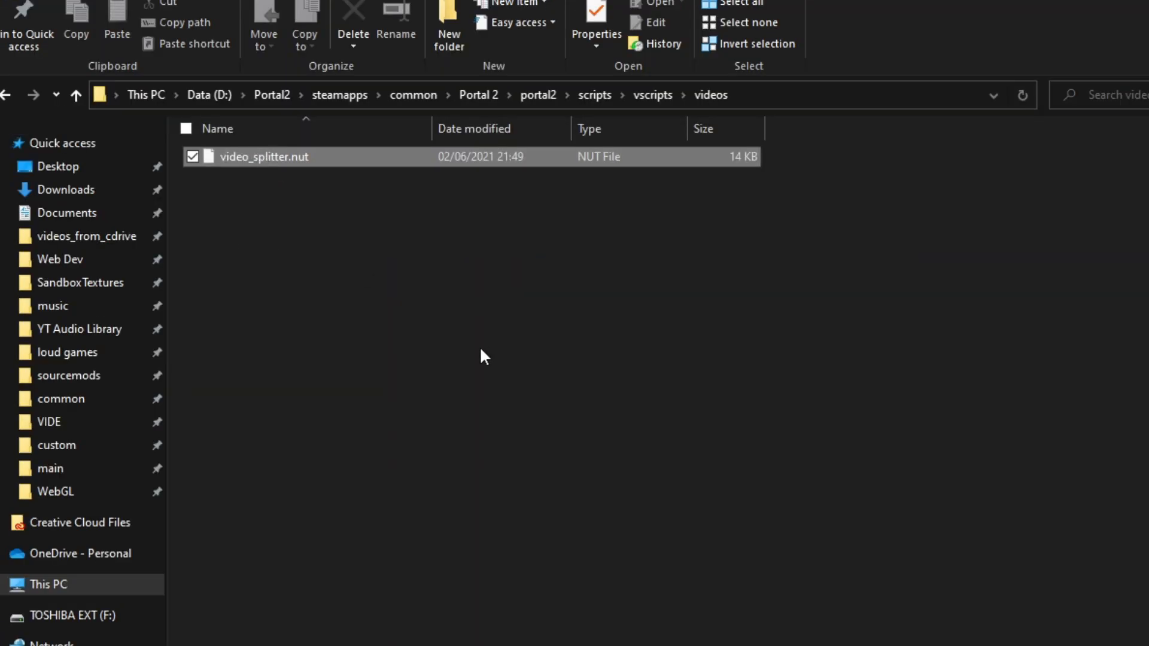
Step: Paste video_splitter.nut into portal2_dlc2\scripts\vscripts\videos, replacing the existing file
{"action": "left_click", "coordinate": [537, 95]}
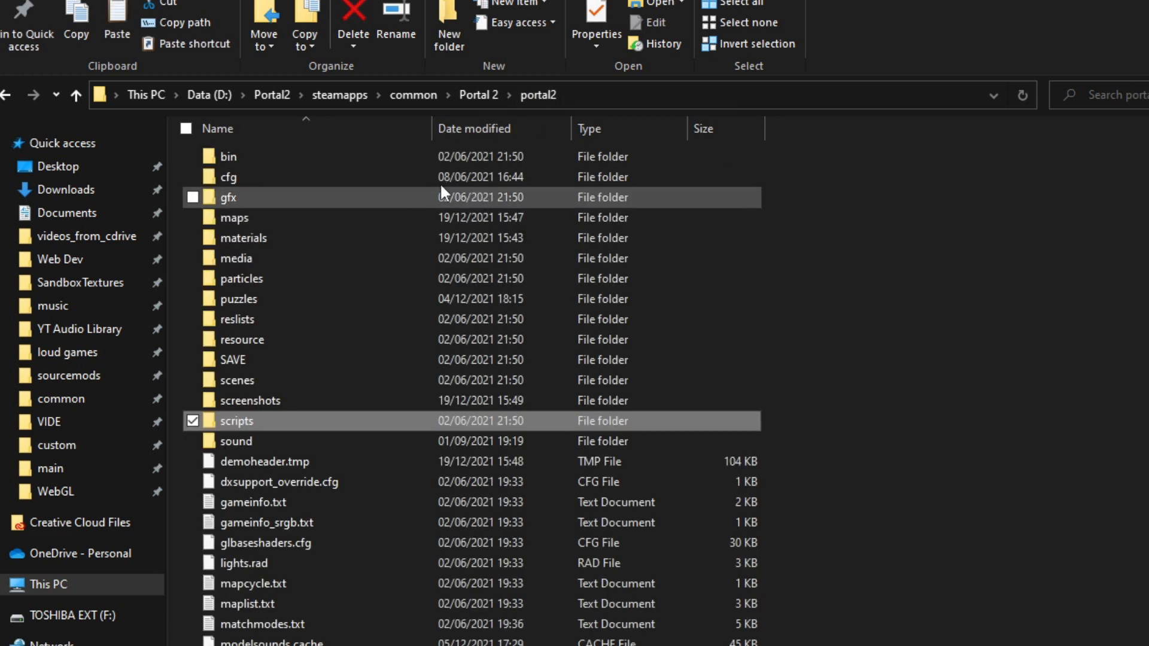
{"action": "left_click", "coordinate": [478, 94]}
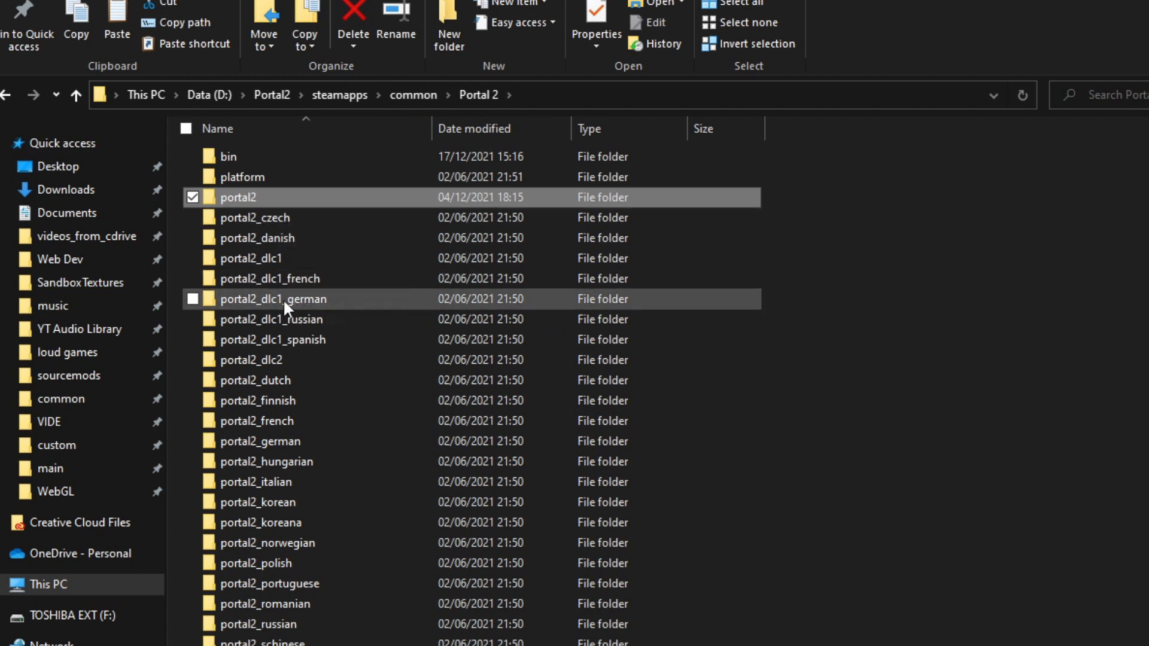
{"action": "double_click", "coordinate": [250, 361]}
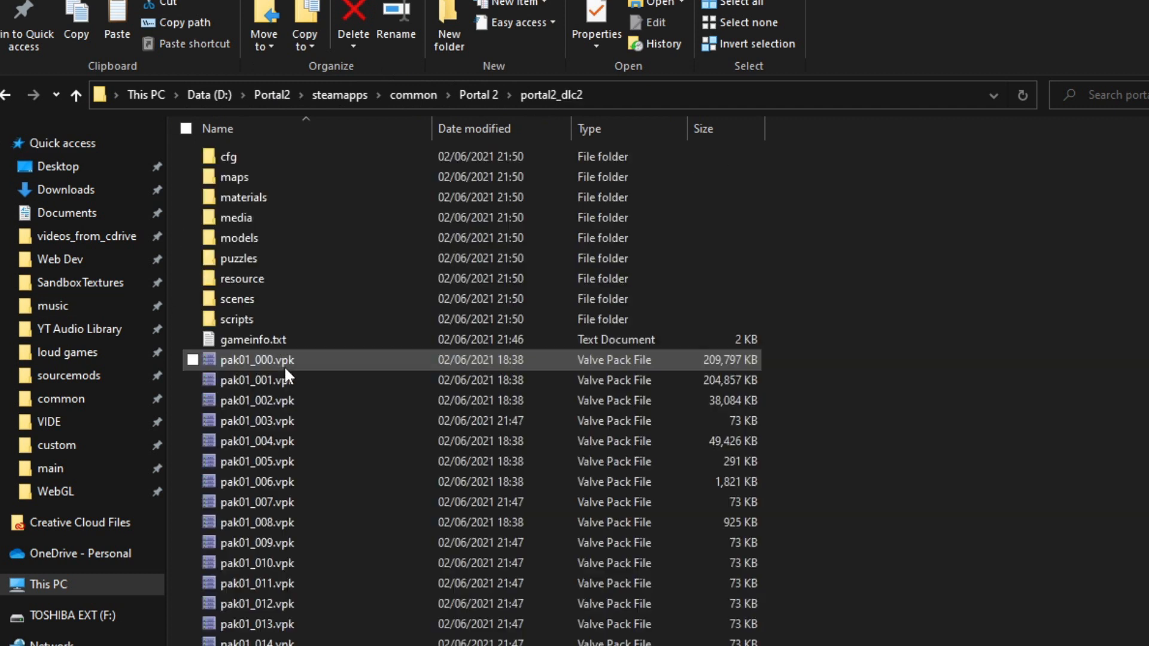
{"action": "mouse_move", "coordinate": [297, 217]}
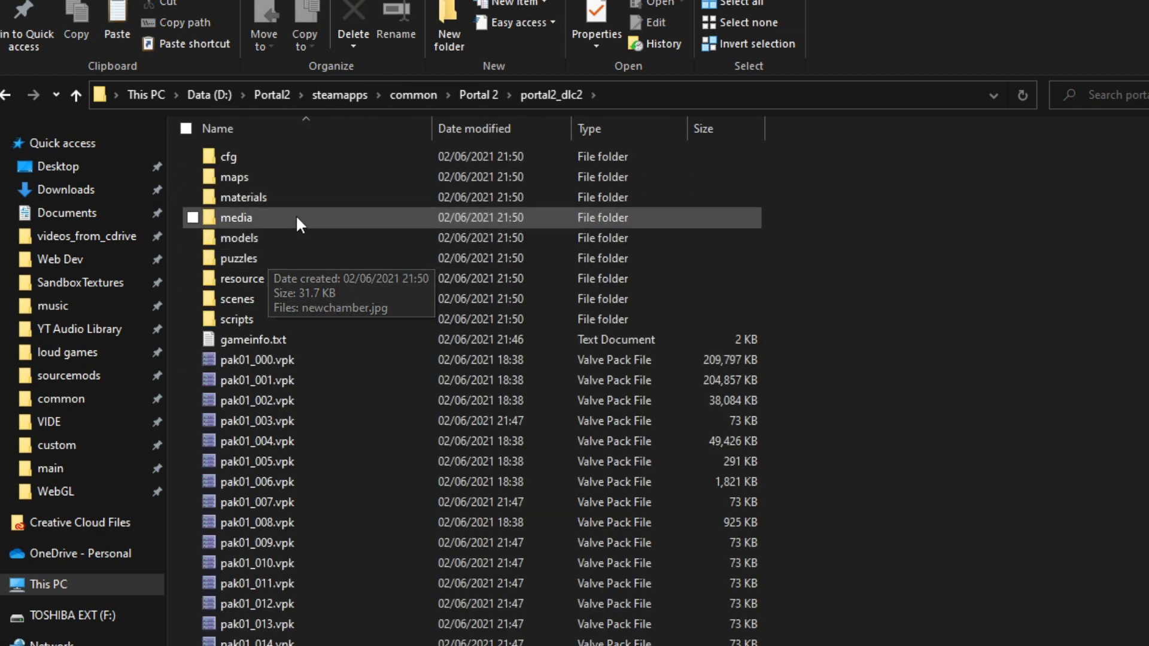
{"action": "left_click", "coordinate": [235, 318]}
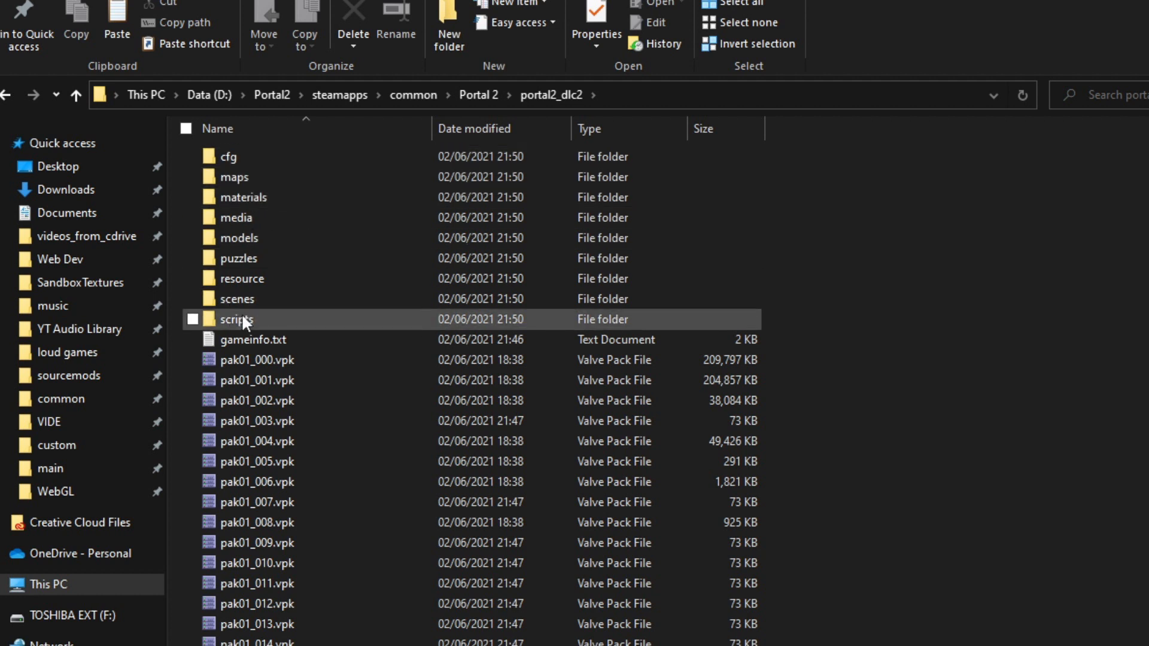
{"action": "double_click", "coordinate": [236, 318]}
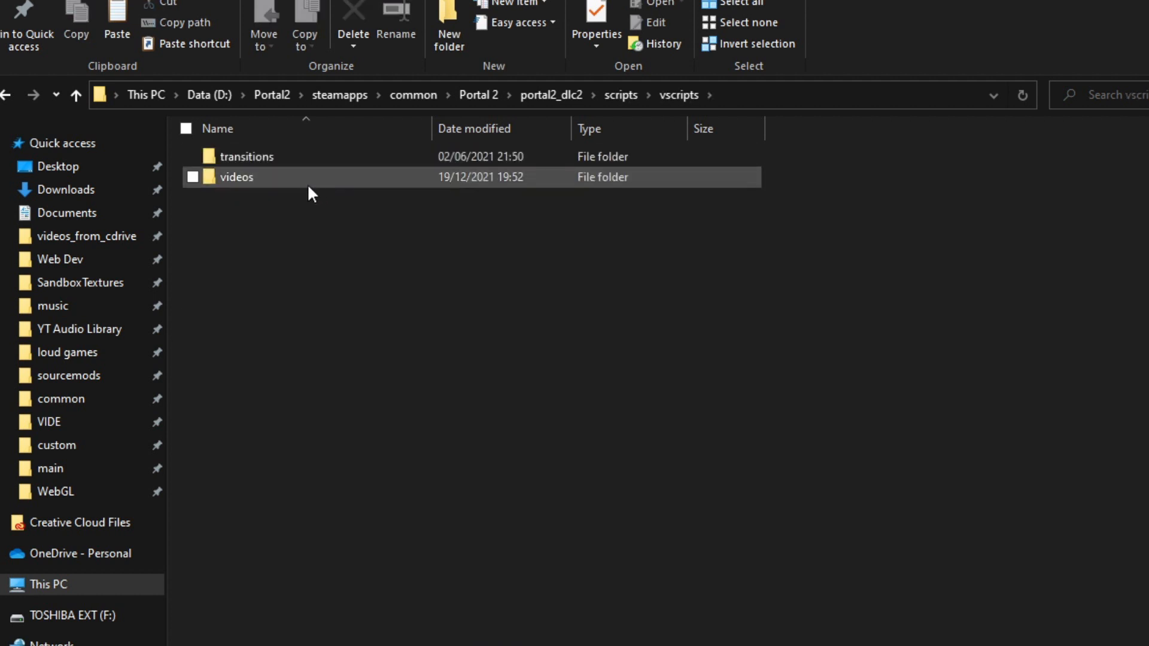
{"action": "double_click", "coordinate": [235, 177]}
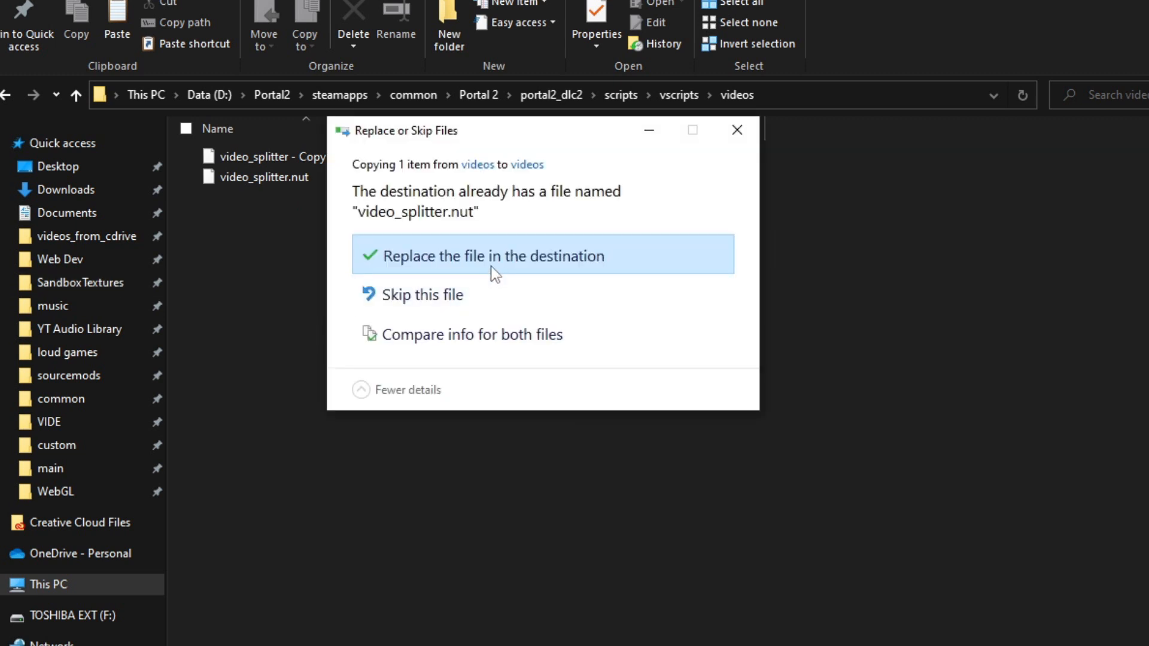
{"action": "left_click", "coordinate": [490, 256]}
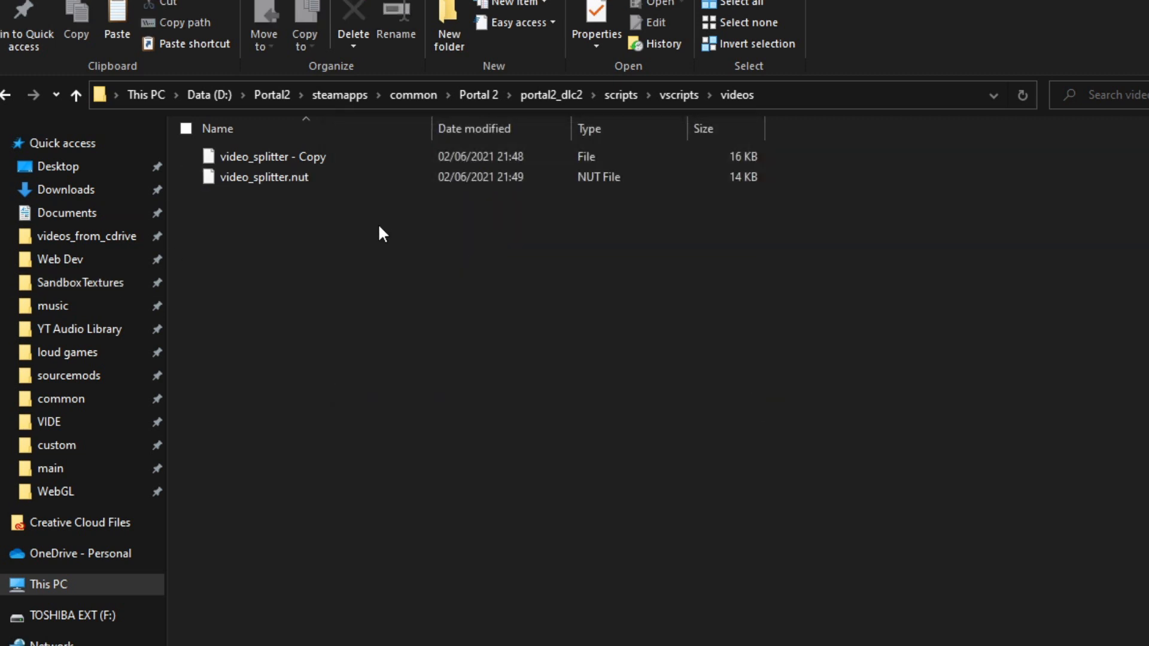
{"action": "mouse_move", "coordinate": [273, 168]}
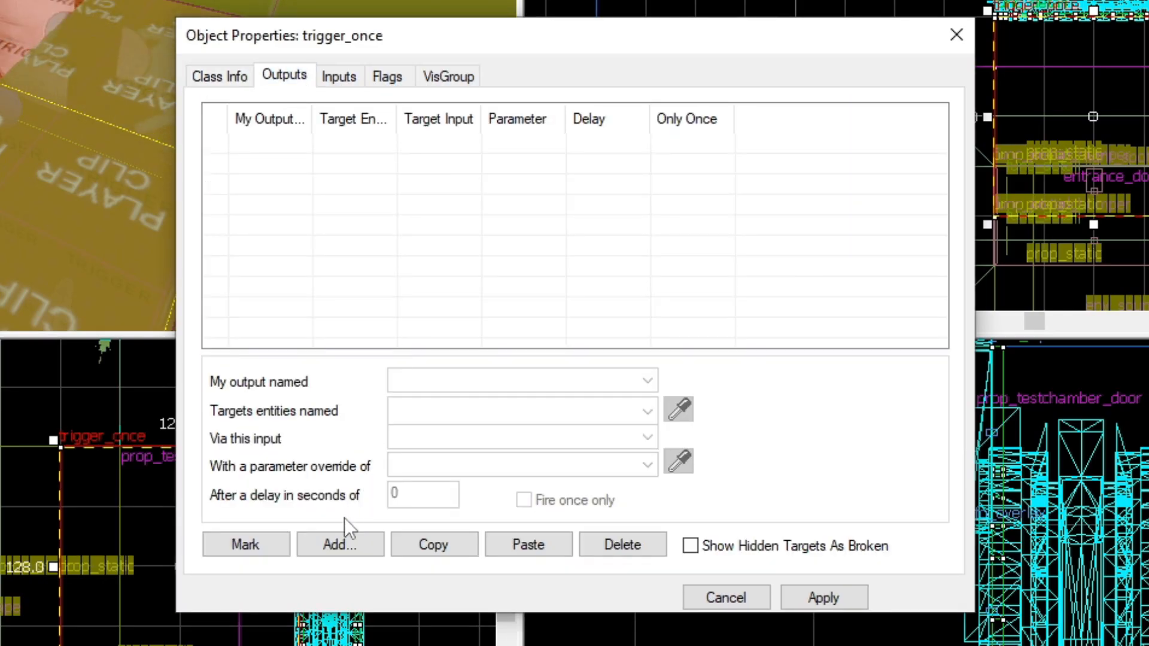
Step: Add an OnStartTouch output on the trigger_once targeting entrance_door with input Close
{"action": "left_click", "coordinate": [338, 545]}
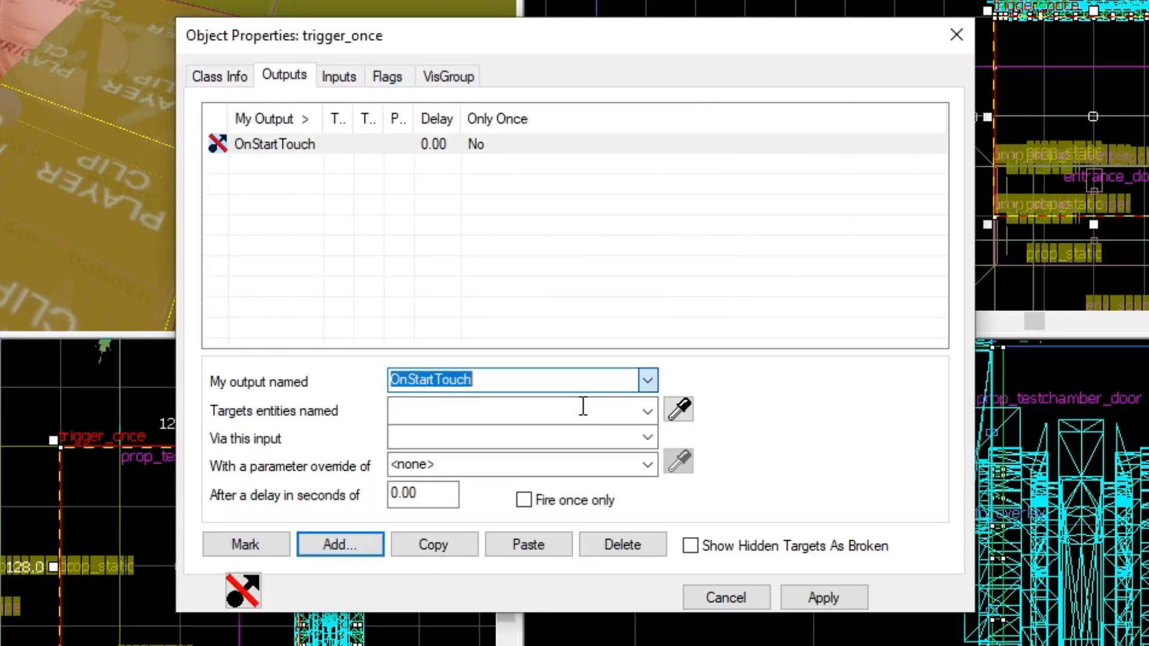
{"action": "left_click", "coordinate": [645, 410]}
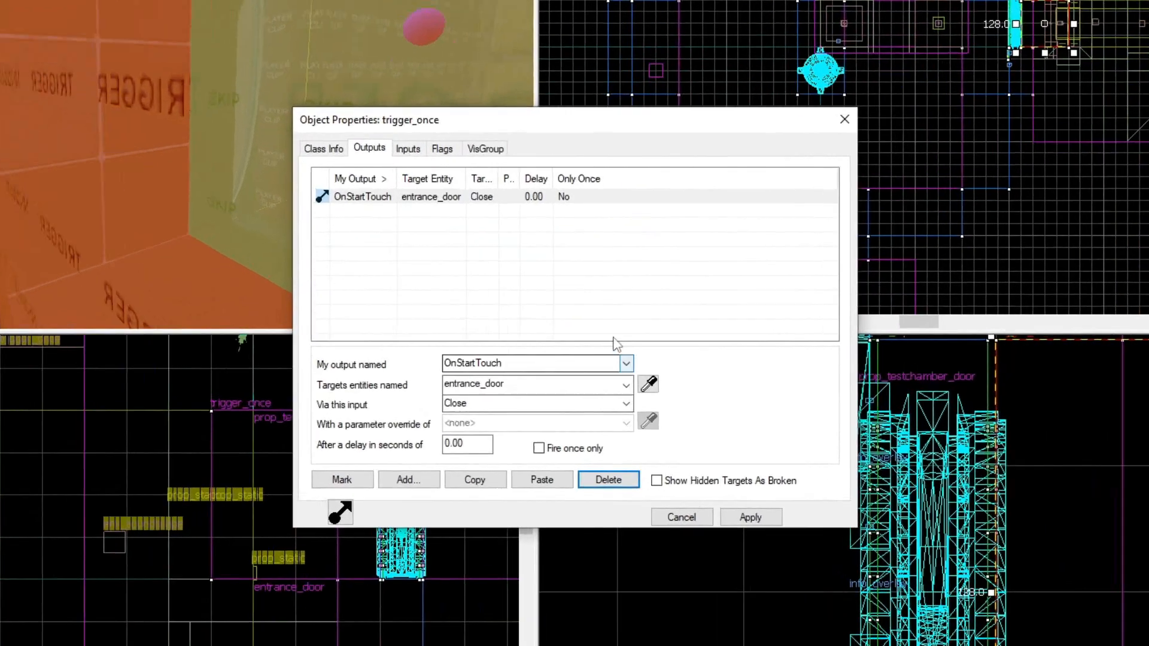
{"action": "left_click", "coordinate": [680, 517]}
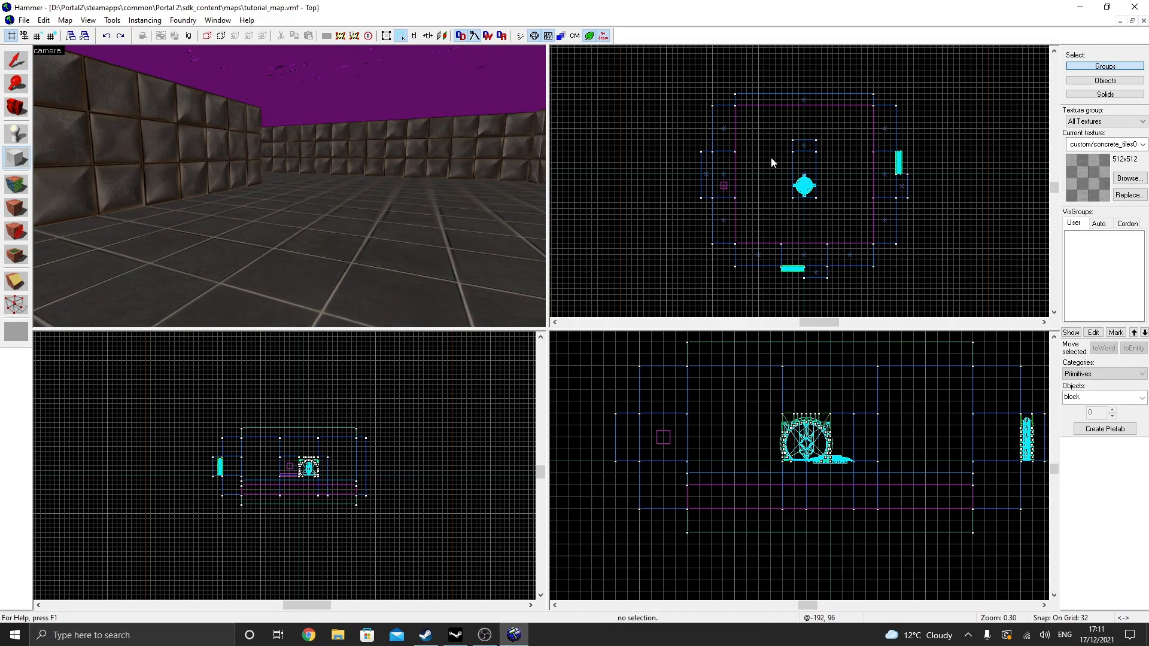
Step: Make the platform brush a func_movelinear entity with Move Direction set to Up
{"action": "scroll", "scroll_direction": "up", "scroll_amount": 3}
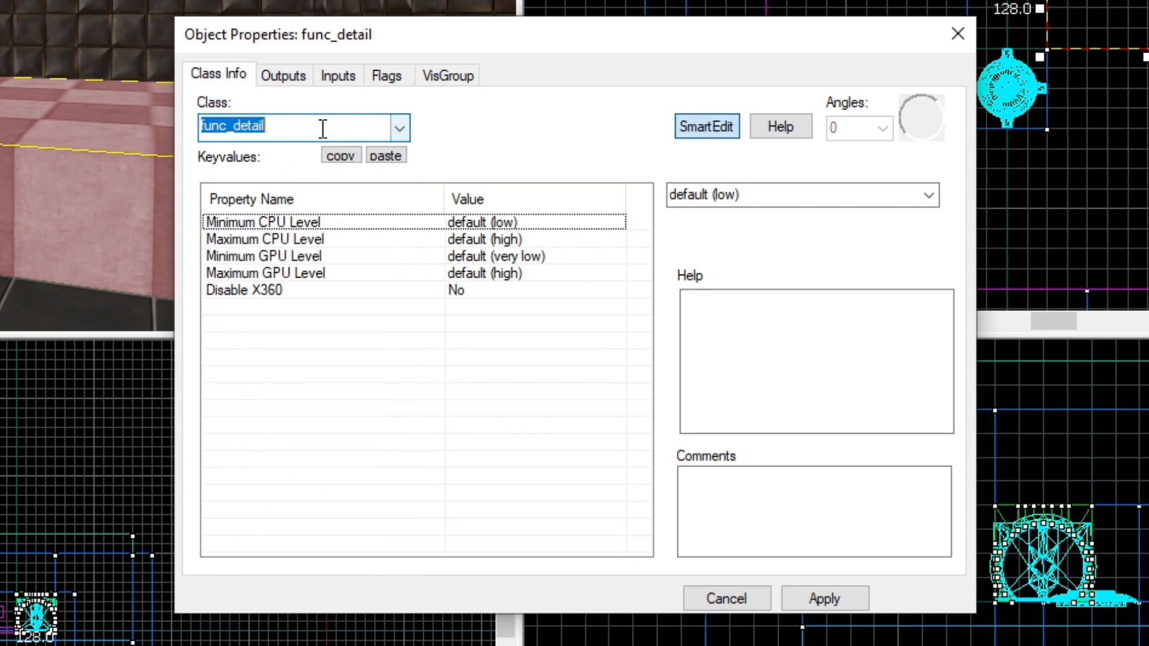
{"action": "type", "text": "func_mov"}
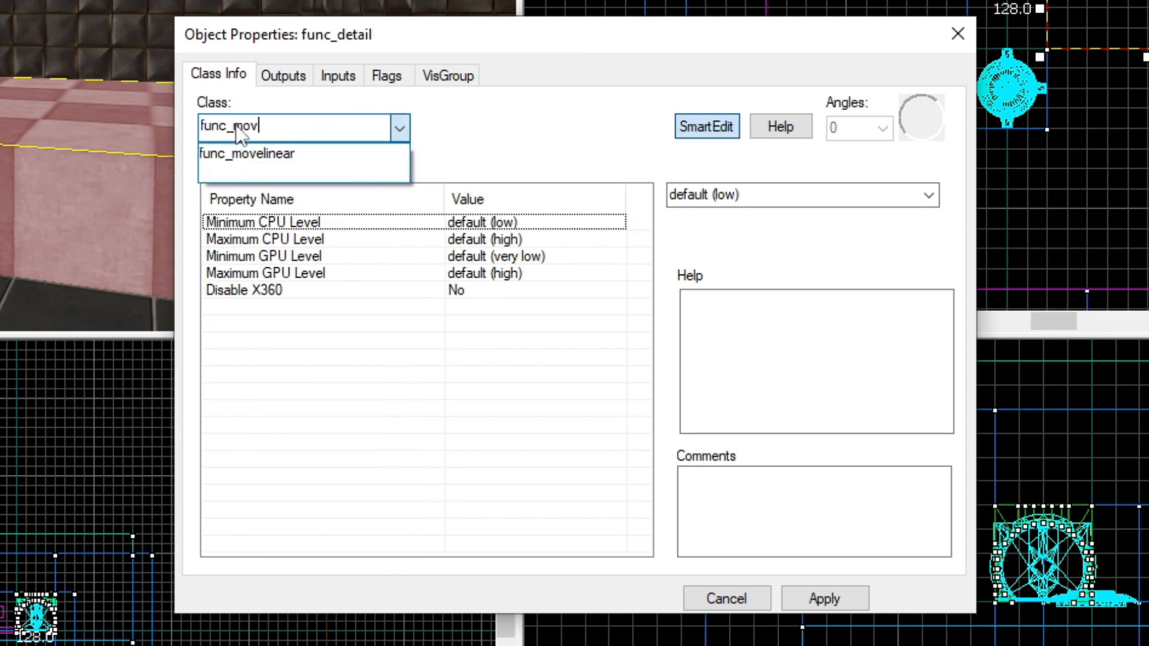
{"action": "left_click", "coordinate": [246, 154]}
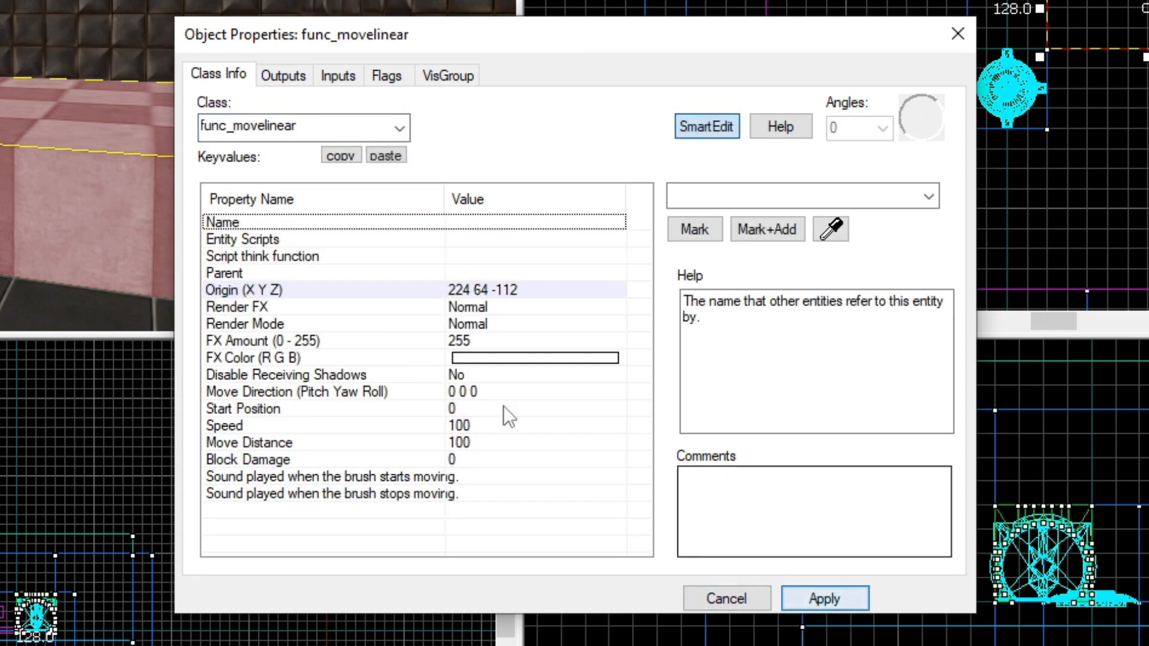
{"action": "left_click", "coordinate": [296, 391]}
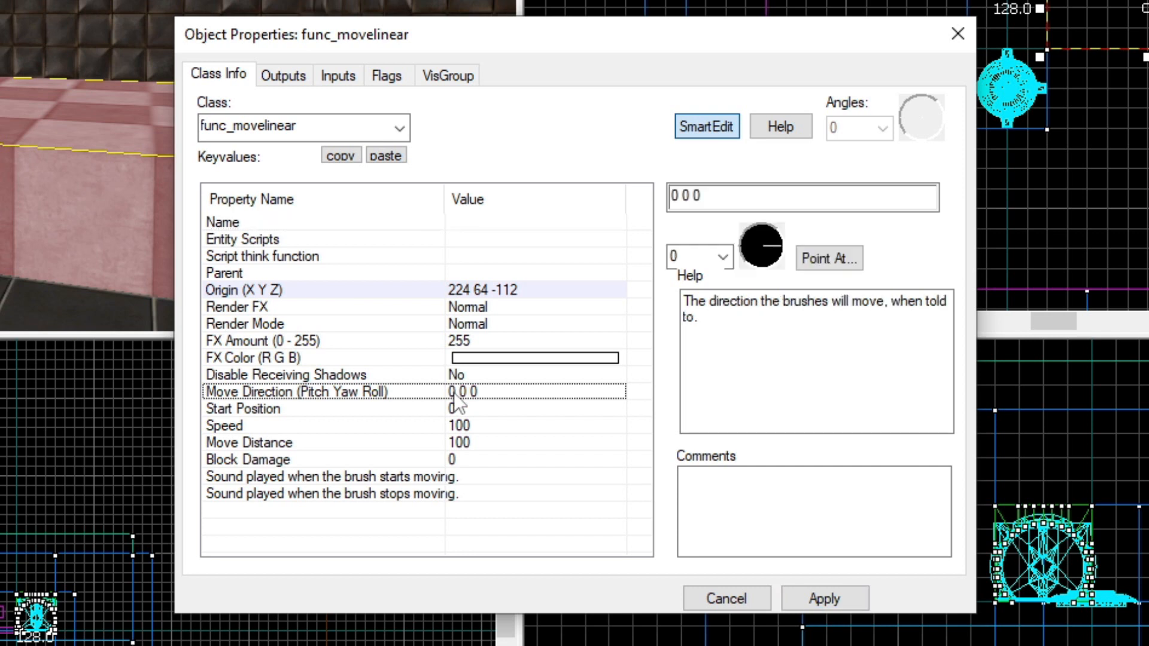
{"action": "left_click", "coordinate": [727, 256]}
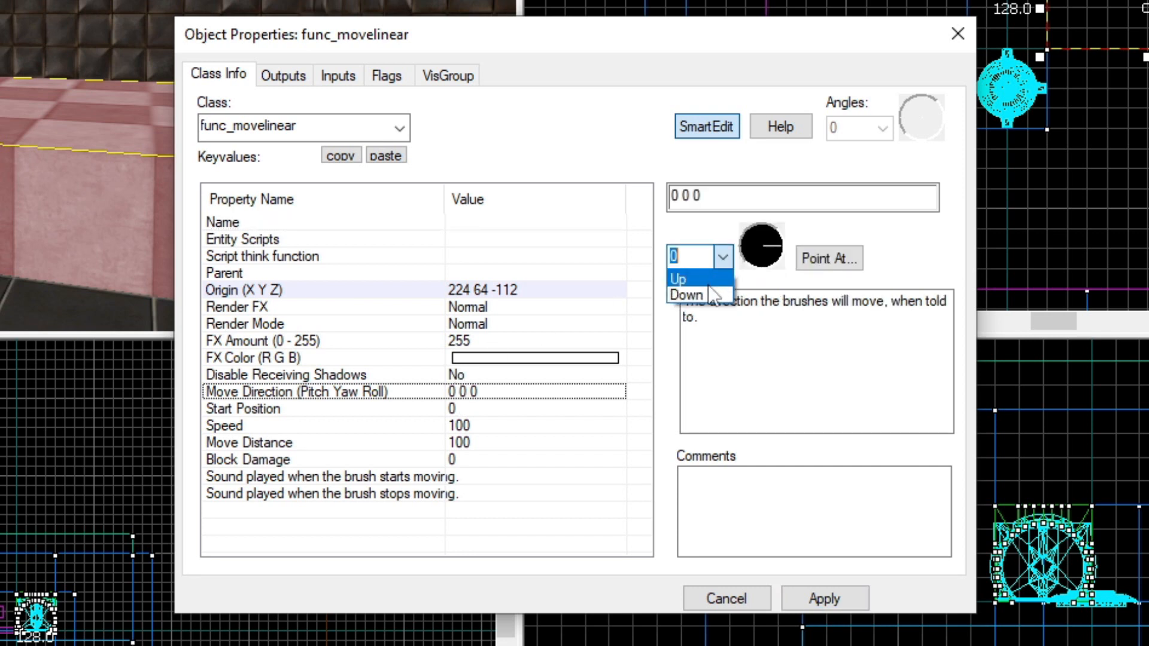
{"action": "left_click", "coordinate": [677, 279]}
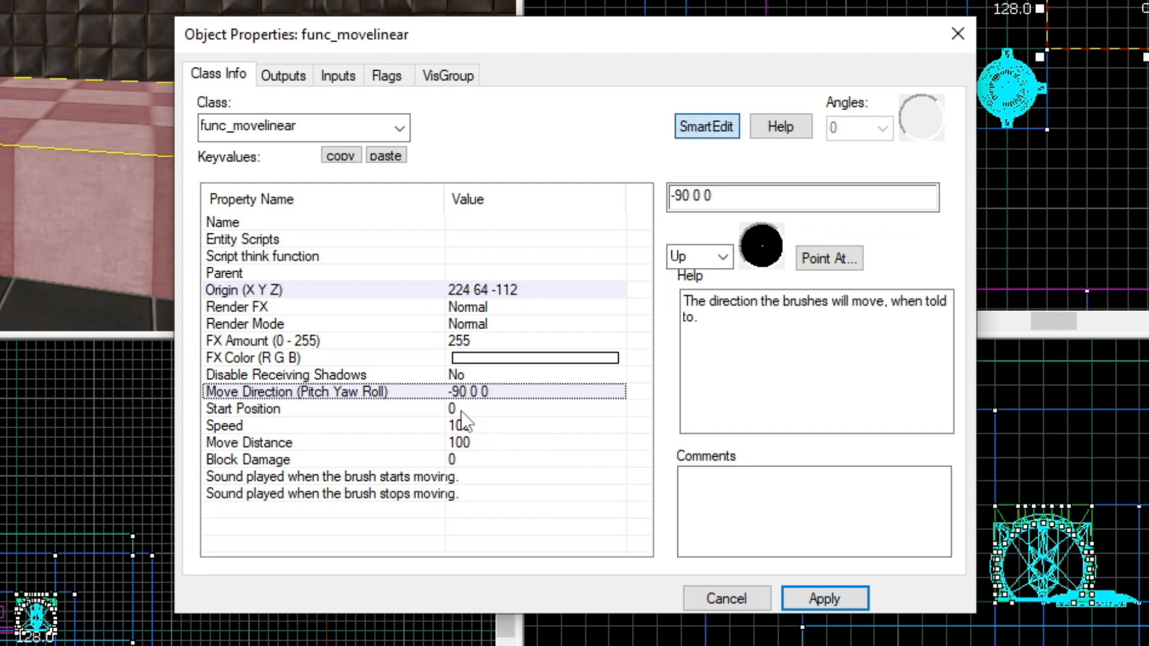
Step: Set the platform's Move Distance to 96 and name it 'platform'
{"action": "left_click", "coordinate": [249, 442]}
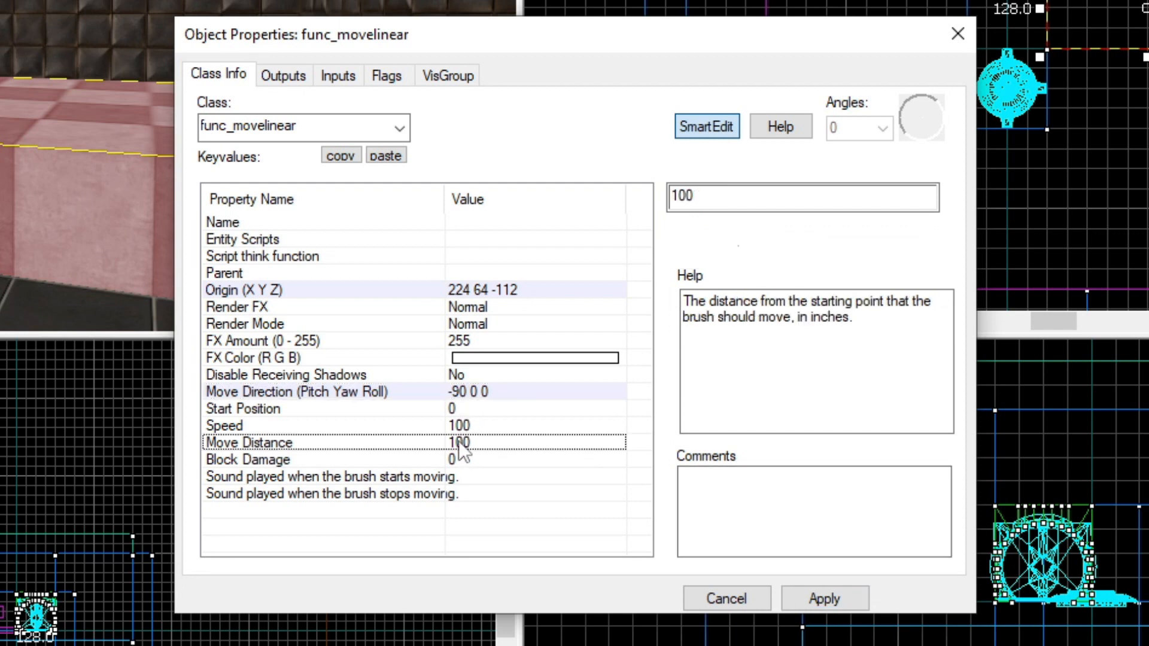
{"action": "type", "text": "96"}
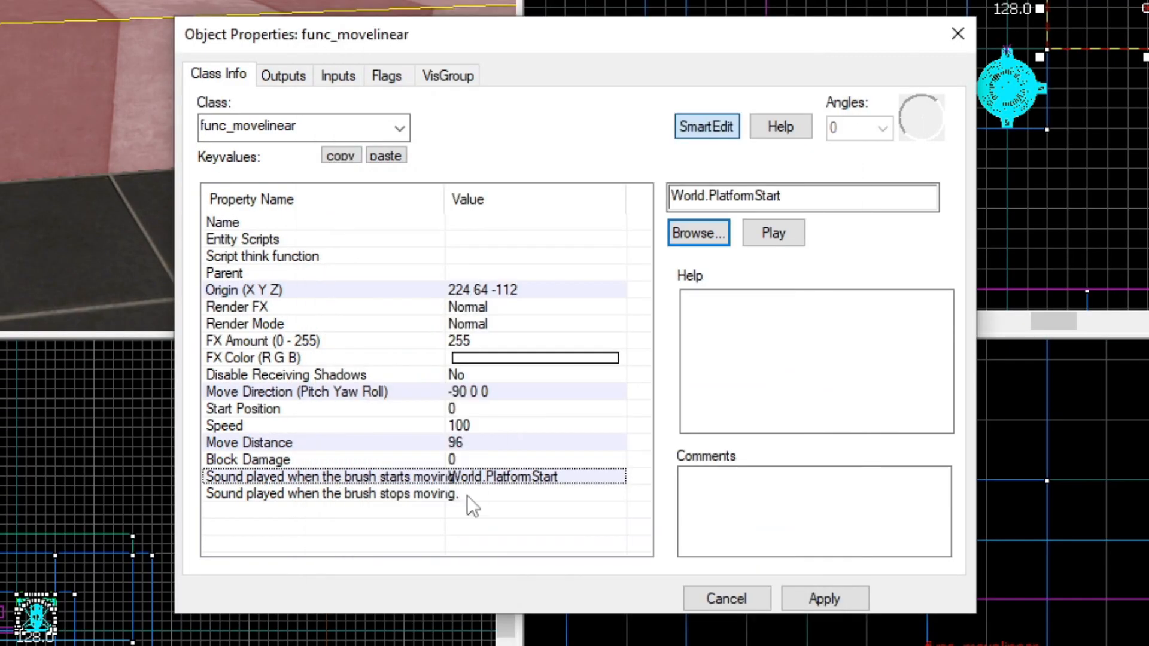
{"action": "left_click", "coordinate": [223, 223]}
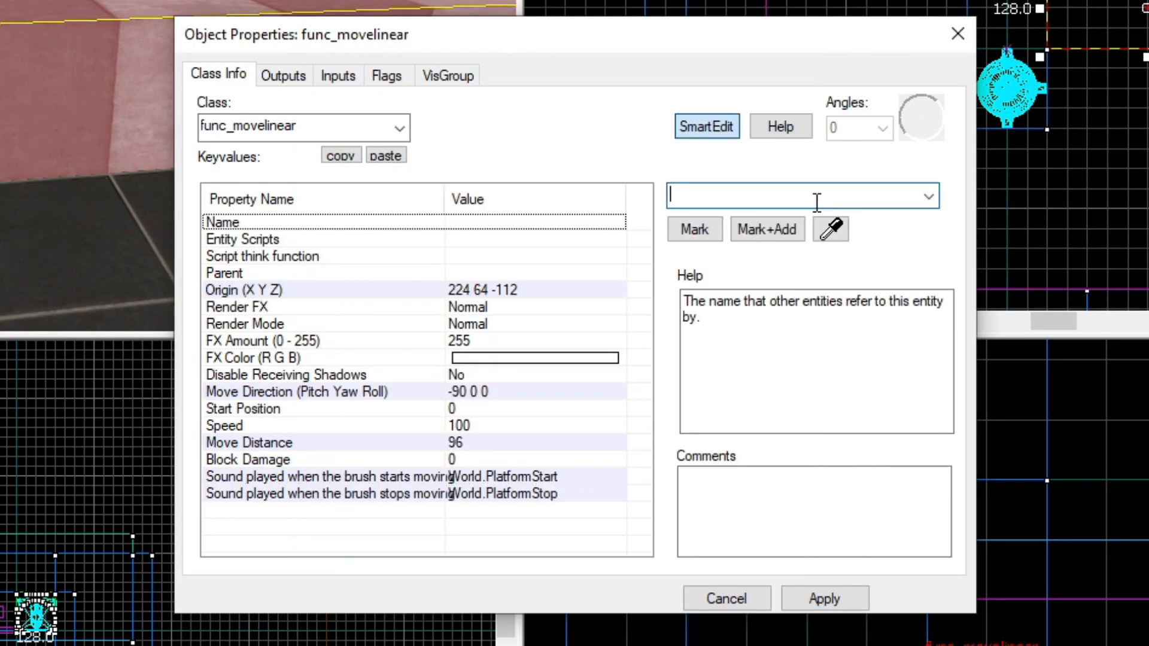
{"action": "type", "text": "platfor"}
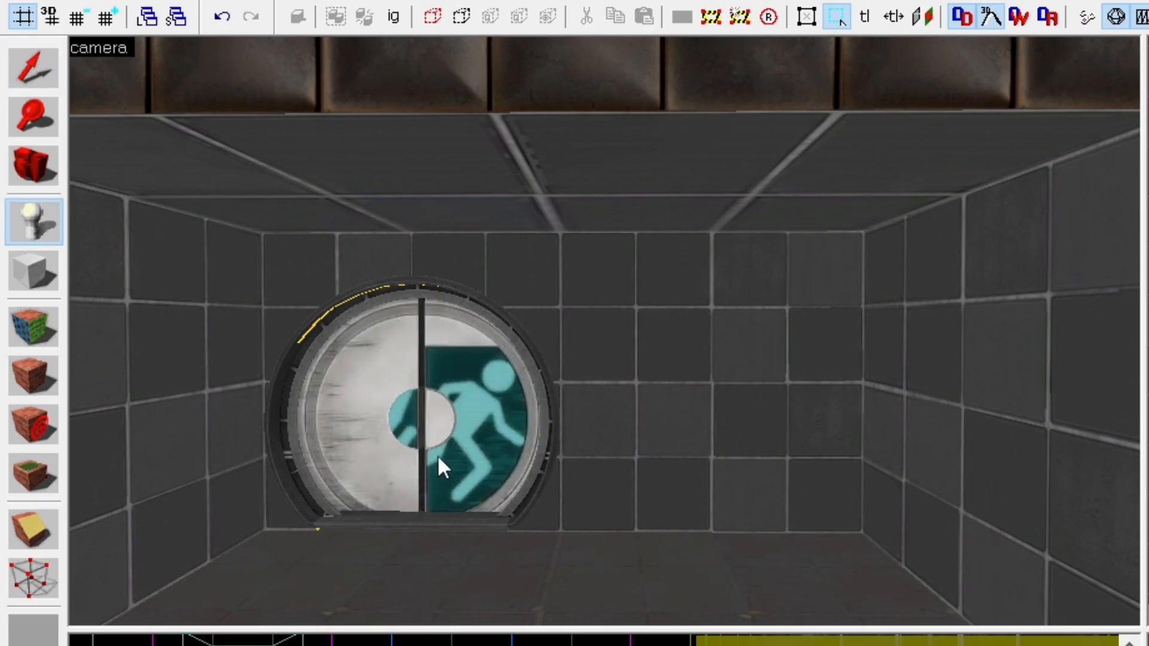
Step: Change the entity's class to a prop_s class for the sign beside the exit door
{"action": "double_click", "coordinate": [455, 377]}
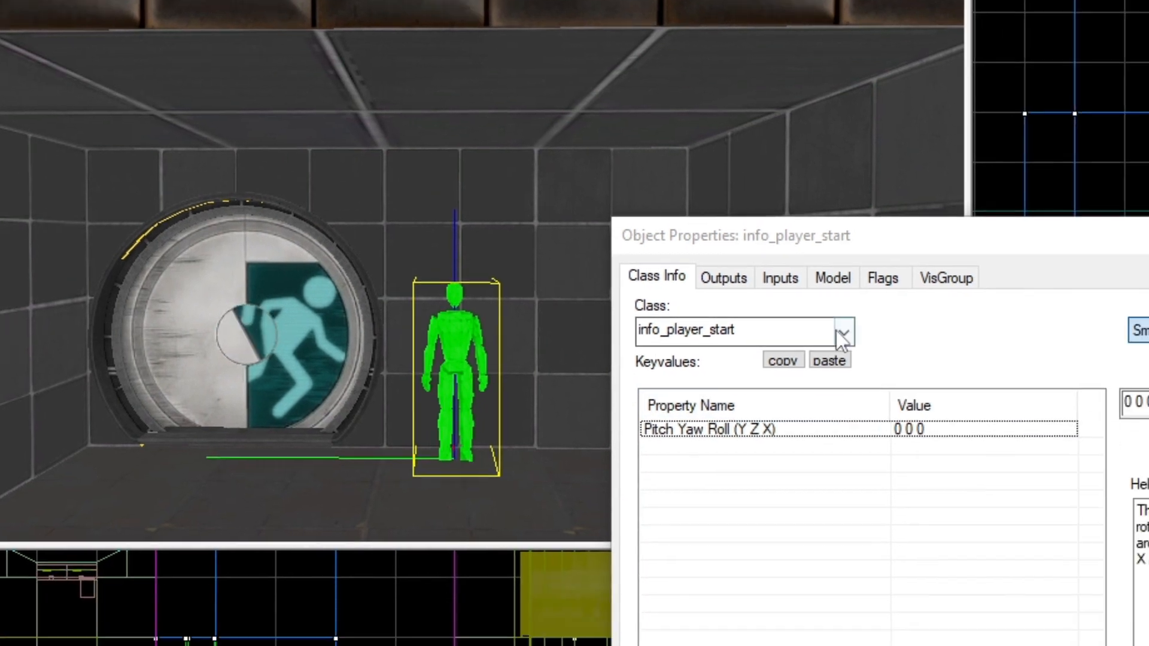
{"action": "type", "text": "prop_s"}
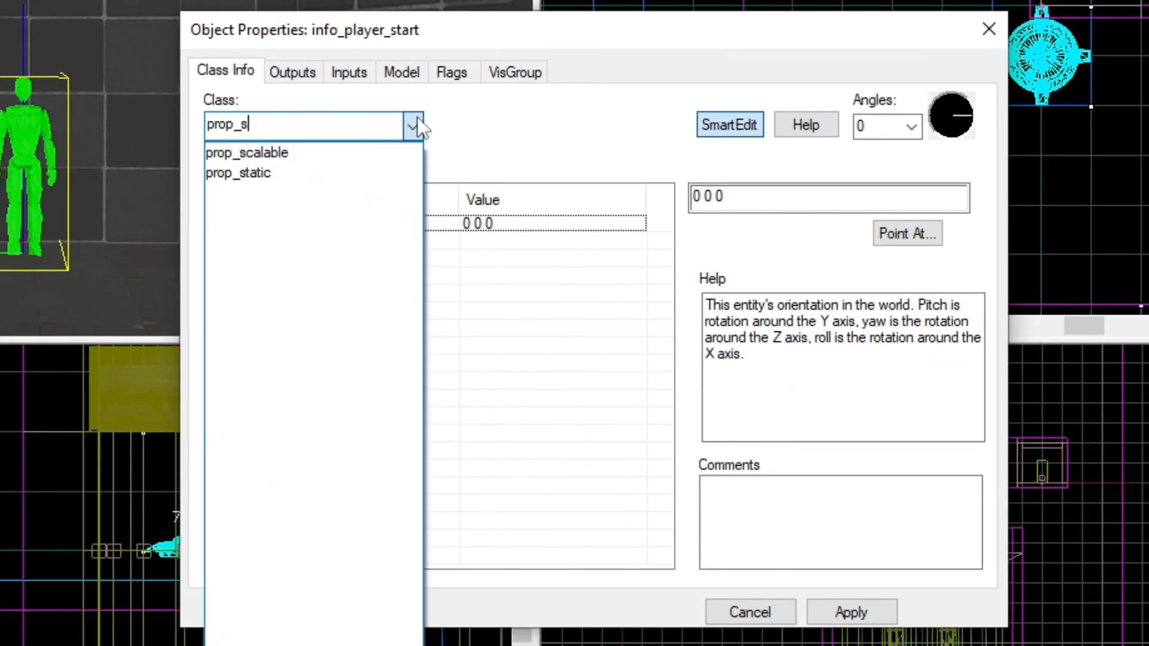
{"action": "left_click", "coordinate": [237, 172]}
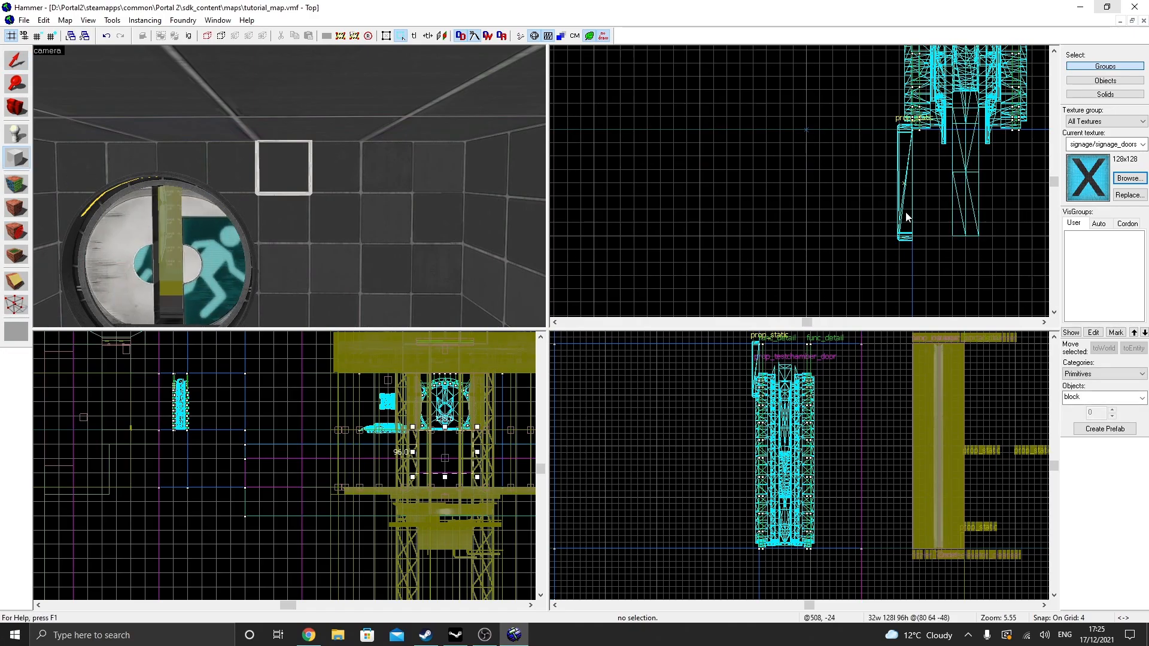
{"action": "scroll", "scroll_direction": "up", "scroll_amount": 3}
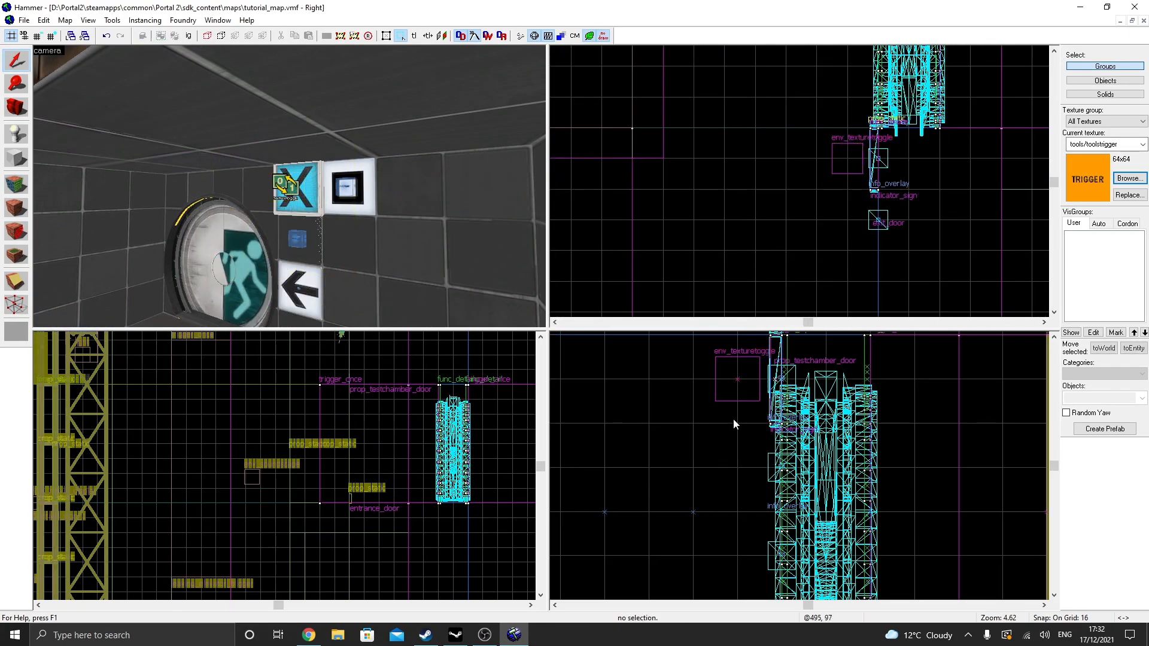
Step: Check the indicator sign texture toggle's target, then add the floor button's OnPressed SetTextureIndex output
{"action": "double_click", "coordinate": [846, 159]}
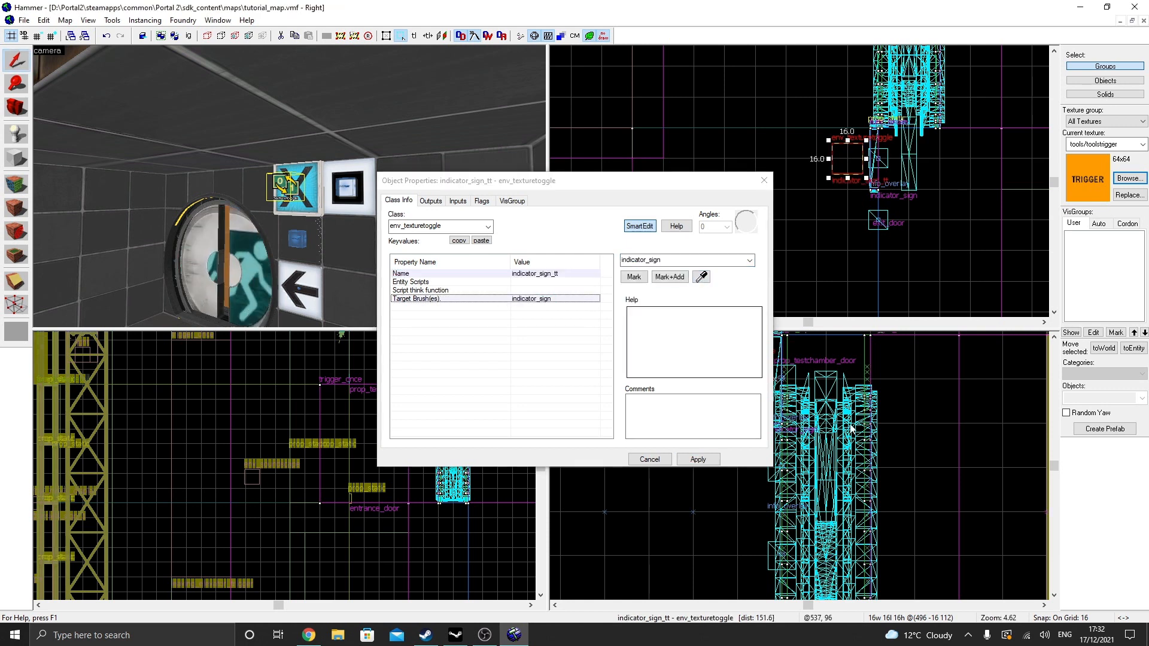
{"action": "left_click", "coordinate": [648, 458]}
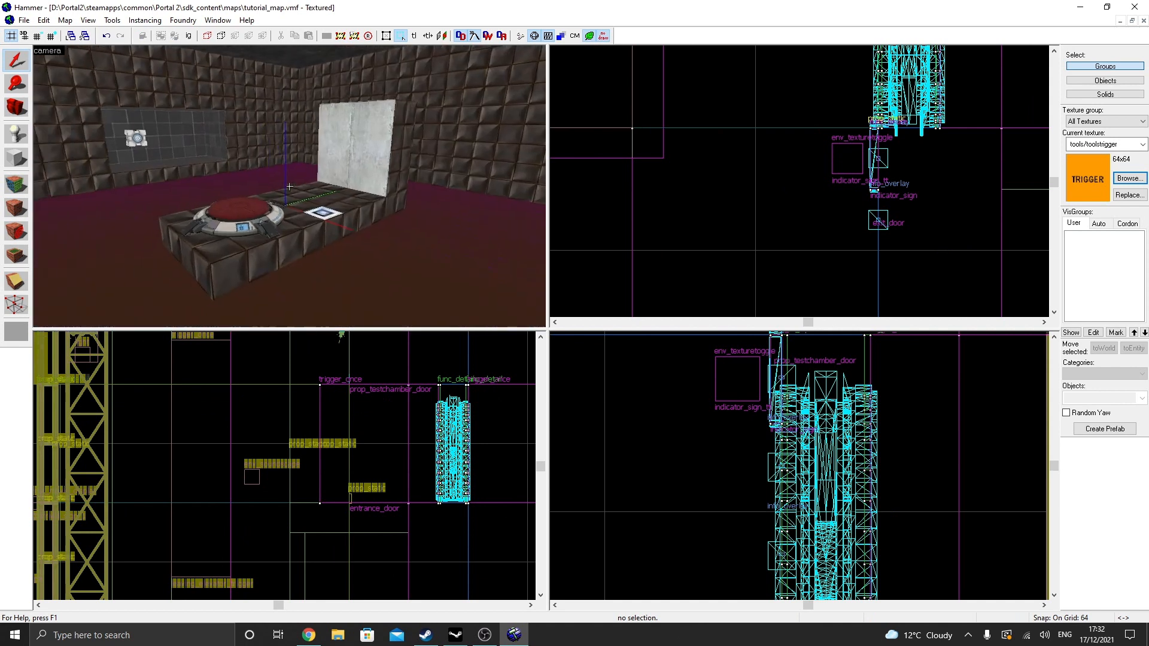
{"action": "left_click", "coordinate": [242, 197]}
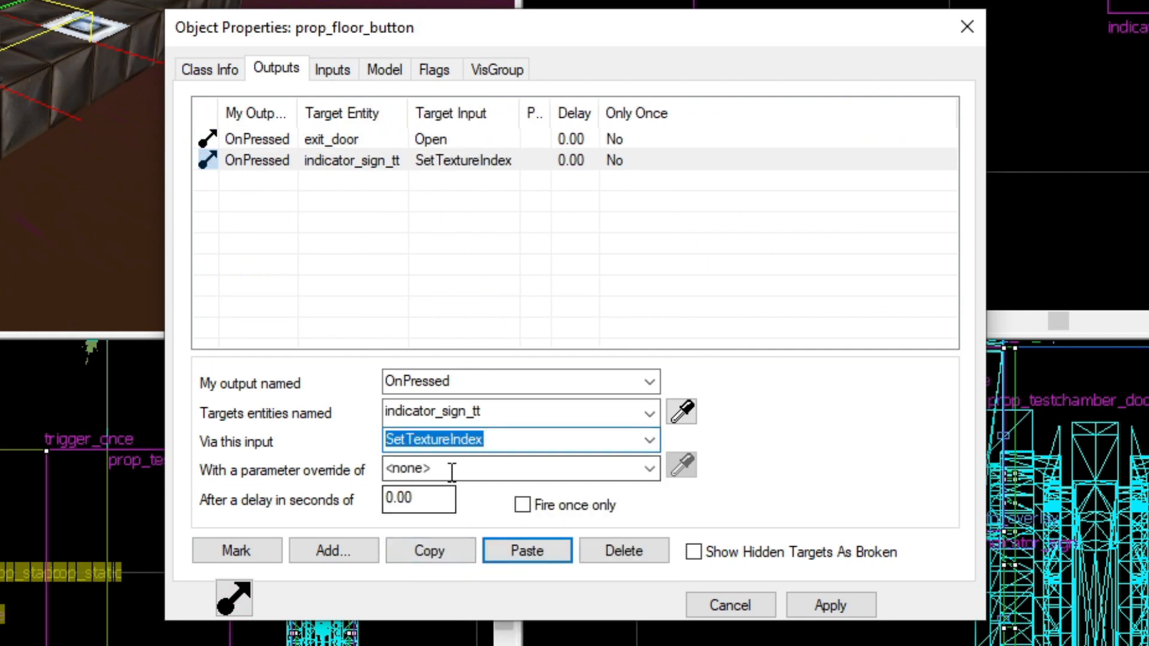
{"action": "left_click", "coordinate": [830, 606]}
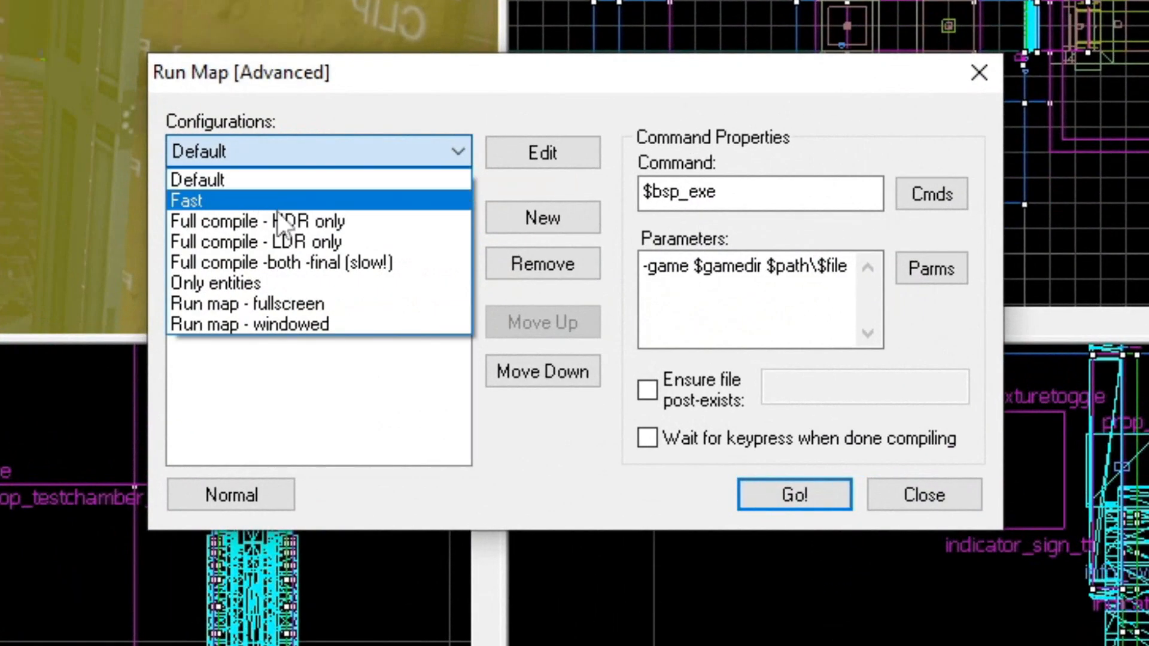
Step: Pick a compile configuration in Run Map (Advanced) and launch tutorial_map in Portal 2
{"action": "left_click", "coordinate": [794, 494]}
{"action": "type", "text": "mat"}
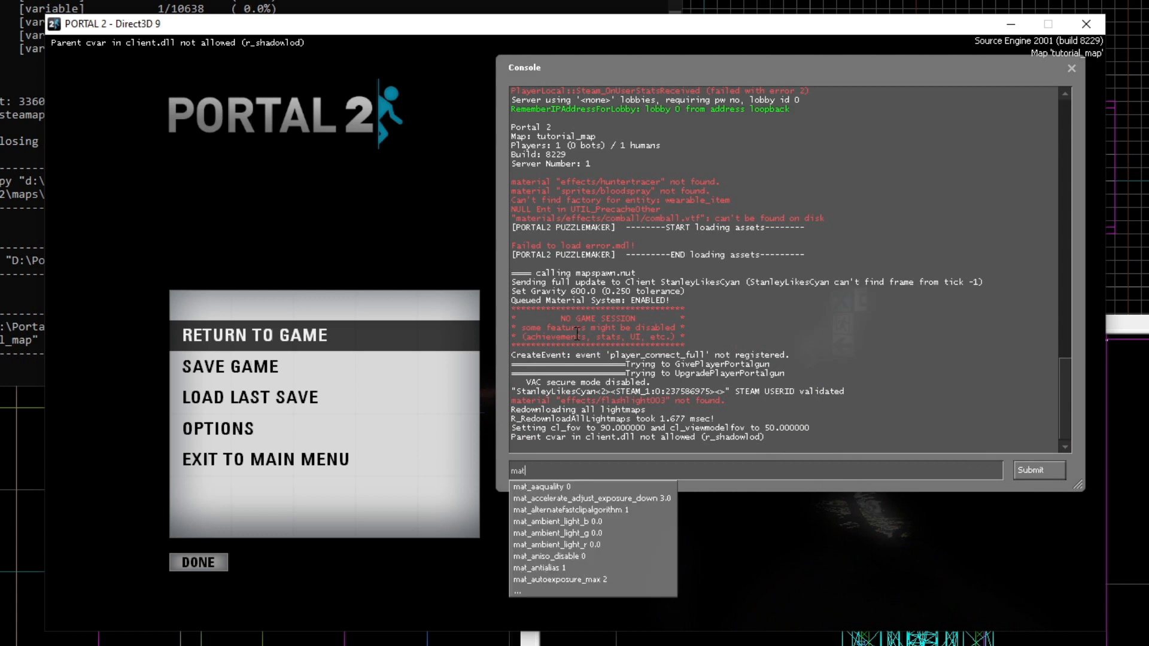
Step: Close the developer console, walk the chamber with the cube and drop it with E
{"action": "left_click", "coordinate": [254, 335]}
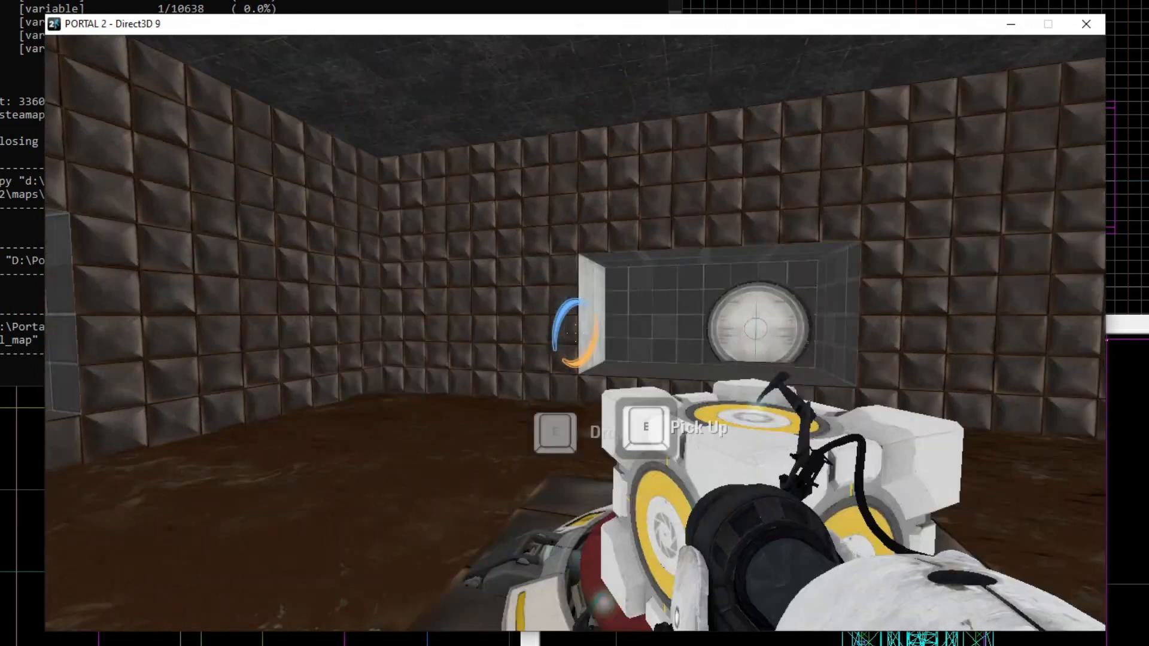
{"action": "key", "text": "e"}
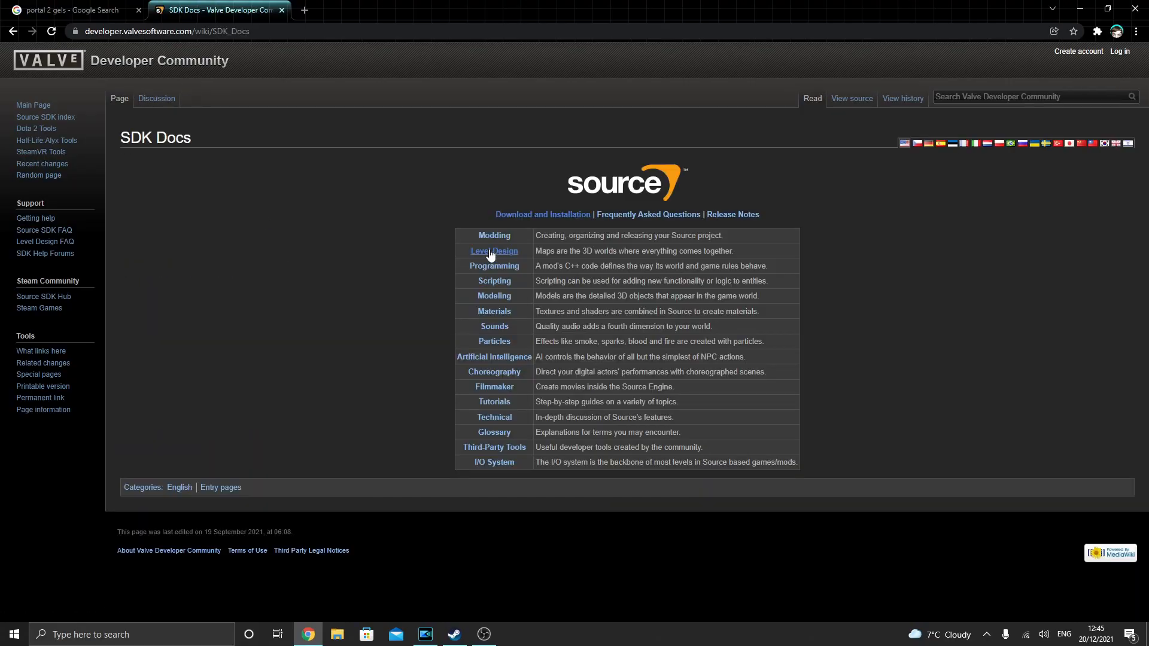
Step: Open the Portal 2 Level Design category and scroll through its element listings
{"action": "left_click", "coordinate": [493, 251]}
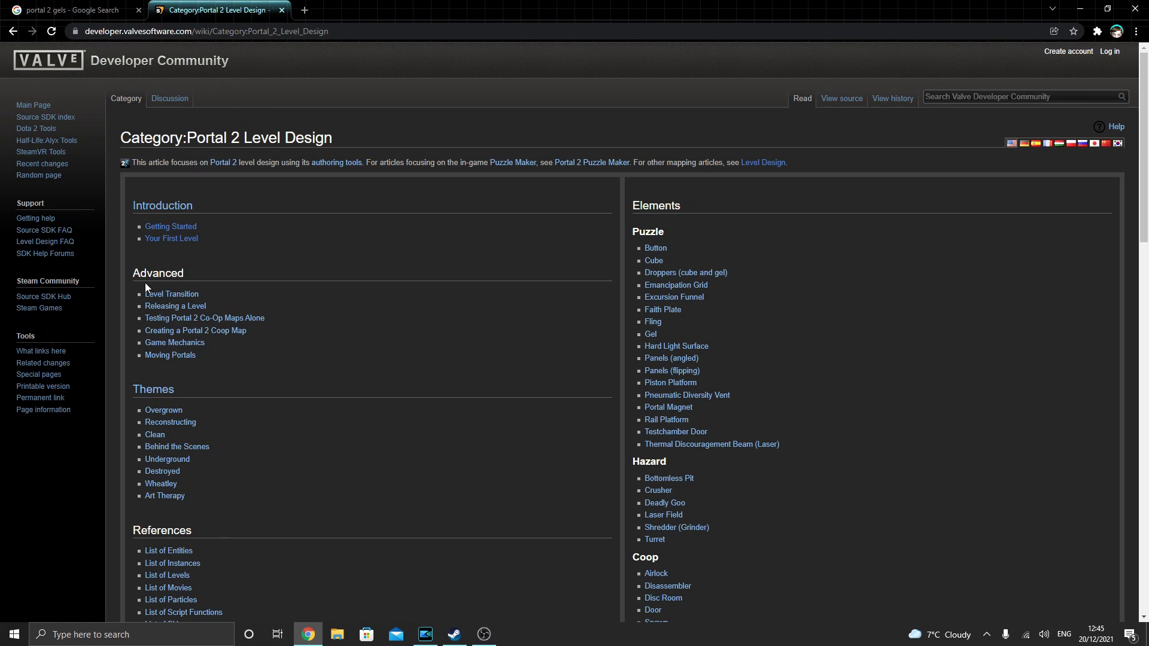
{"action": "scroll", "scroll_direction": "down", "scroll_amount": 3}
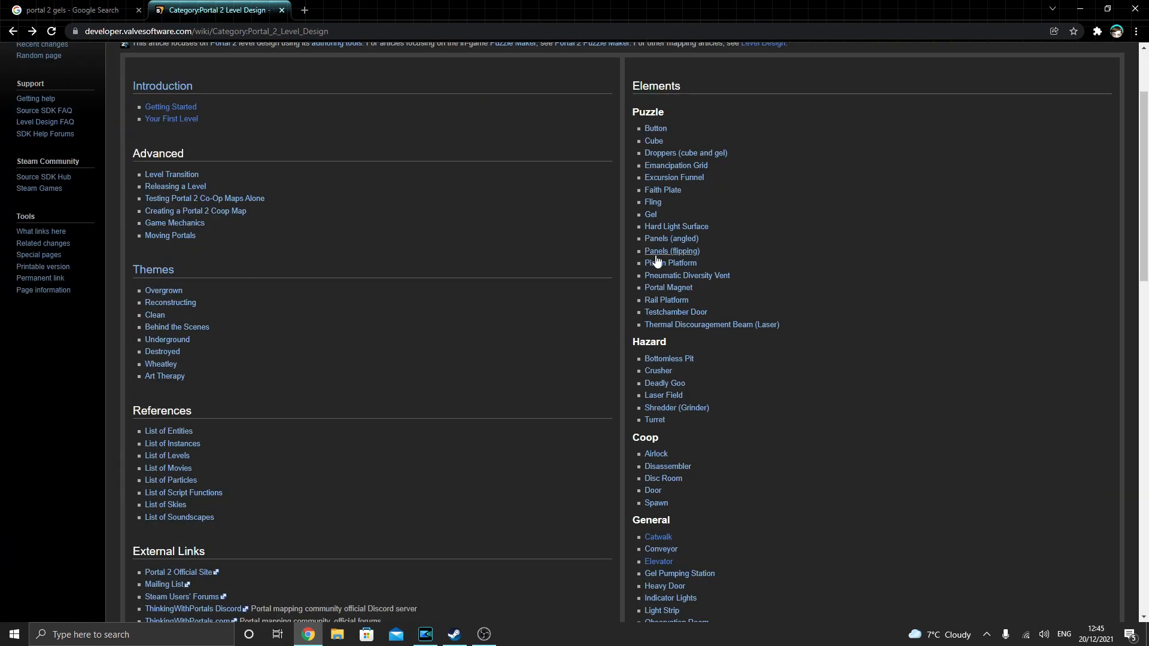